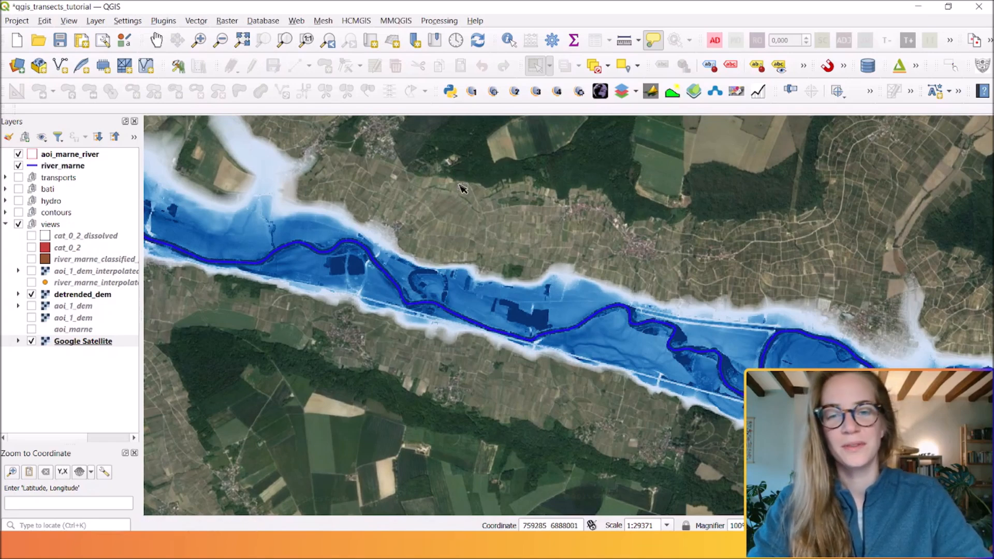
pyautogui.moveTo(466, 247)
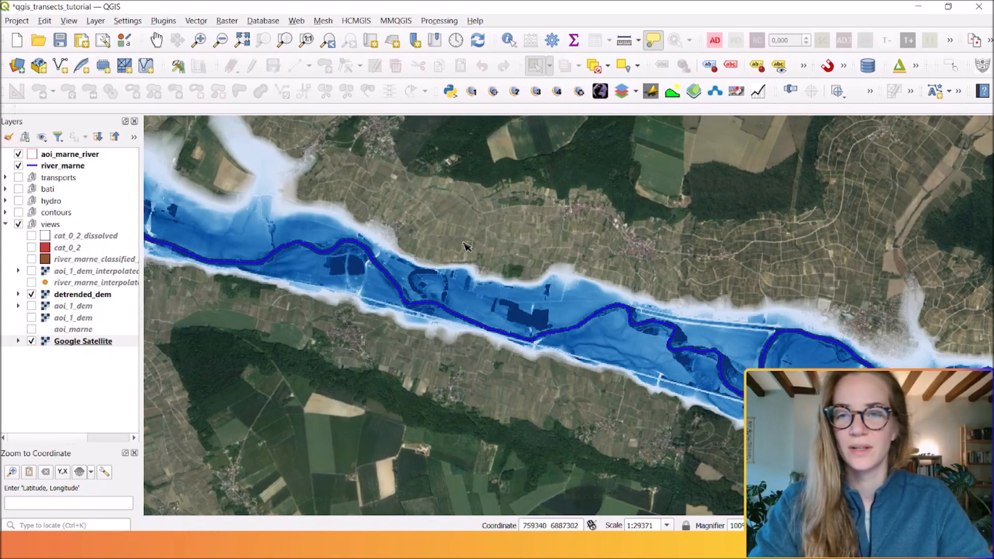
# Step: Search the Processing Toolbox for 'points al' and launch Points along geometry
pyautogui.click(438, 21)
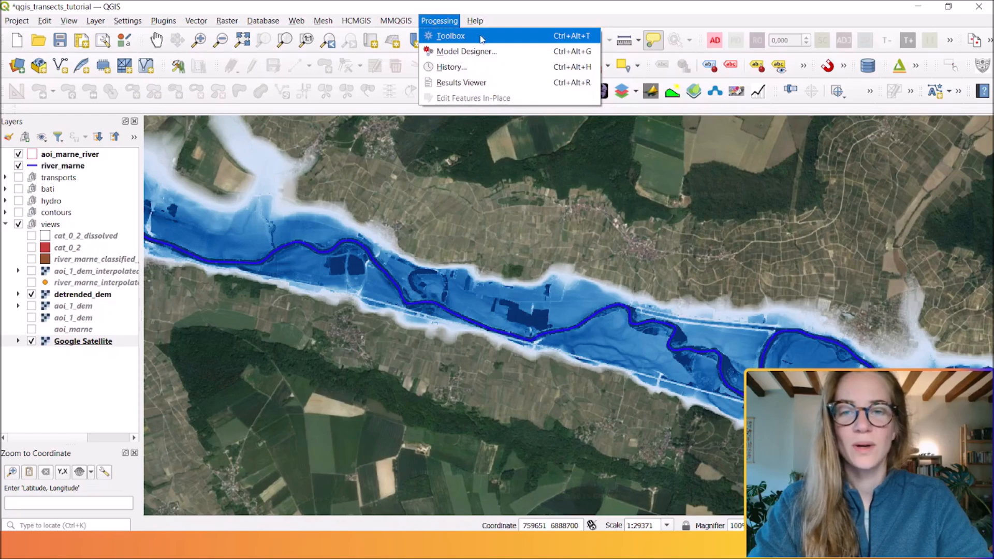
pyautogui.click(450, 36)
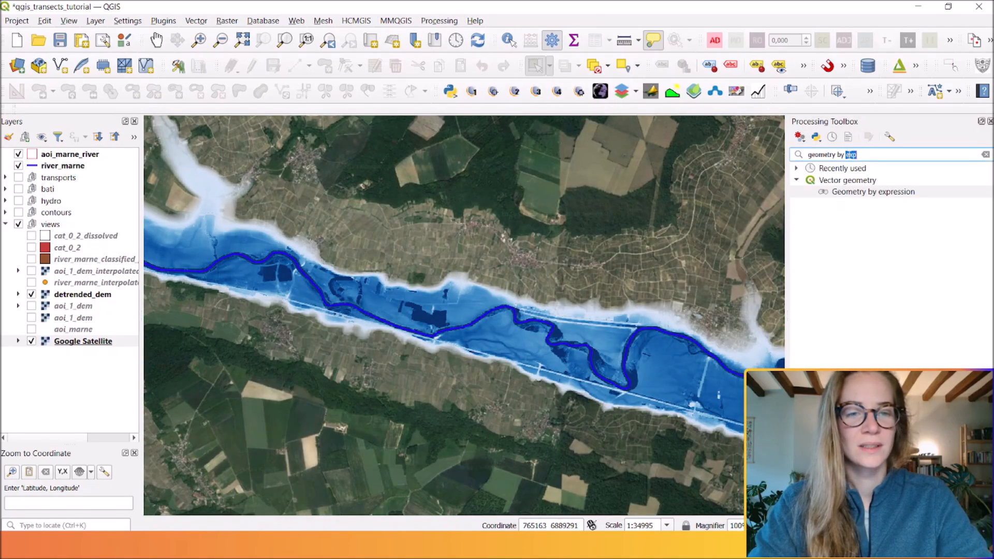
pyautogui.click(985, 154)
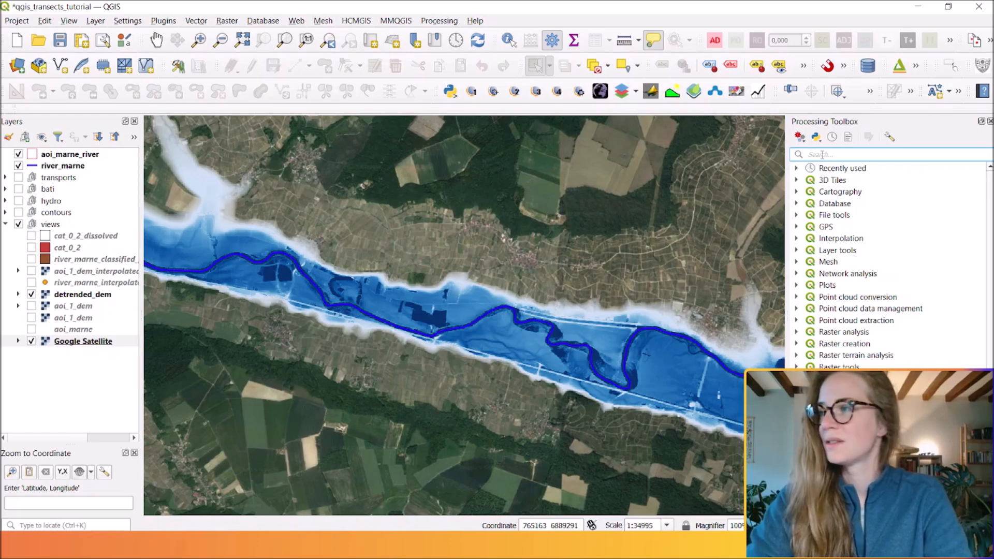
pyautogui.write('points alon')
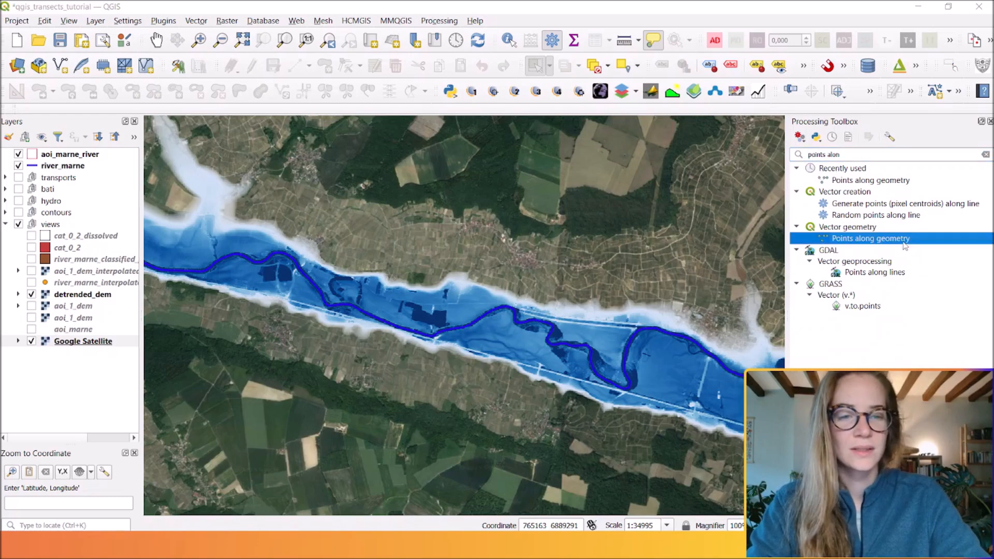
pyautogui.doubleClick(871, 238)
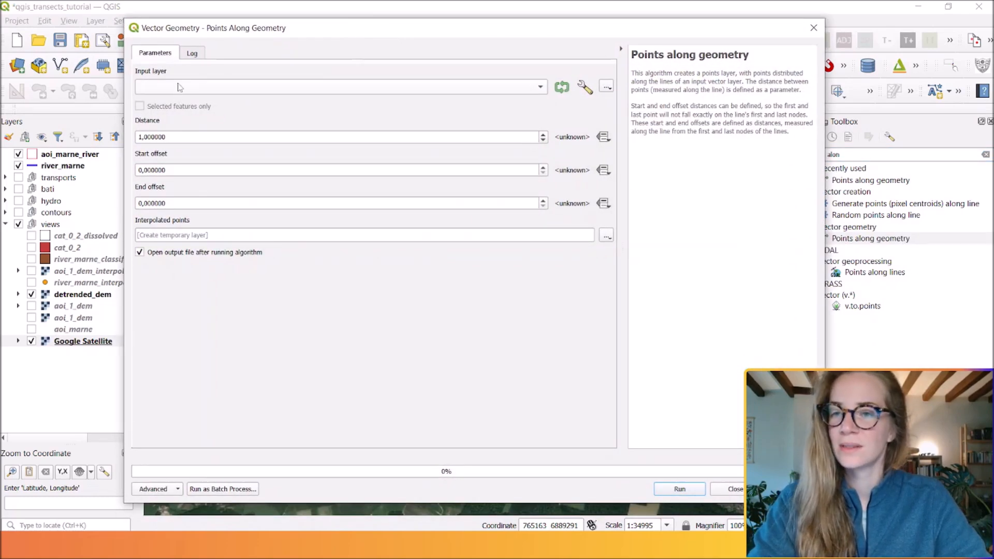
# Step: Run Points along geometry on river_marne with 300 m spacing, saving points_300m.shp
pyautogui.click(538, 86)
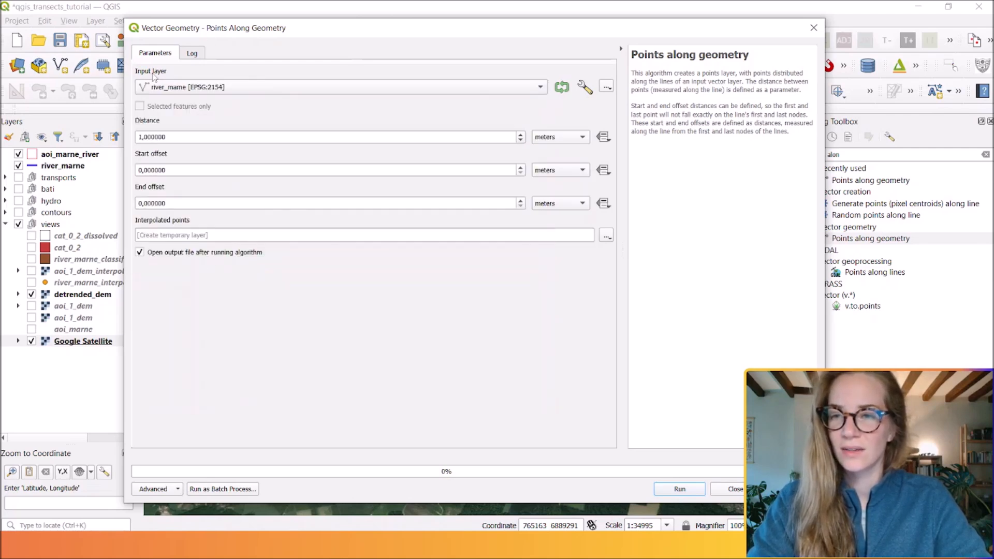
pyautogui.moveTo(193, 102)
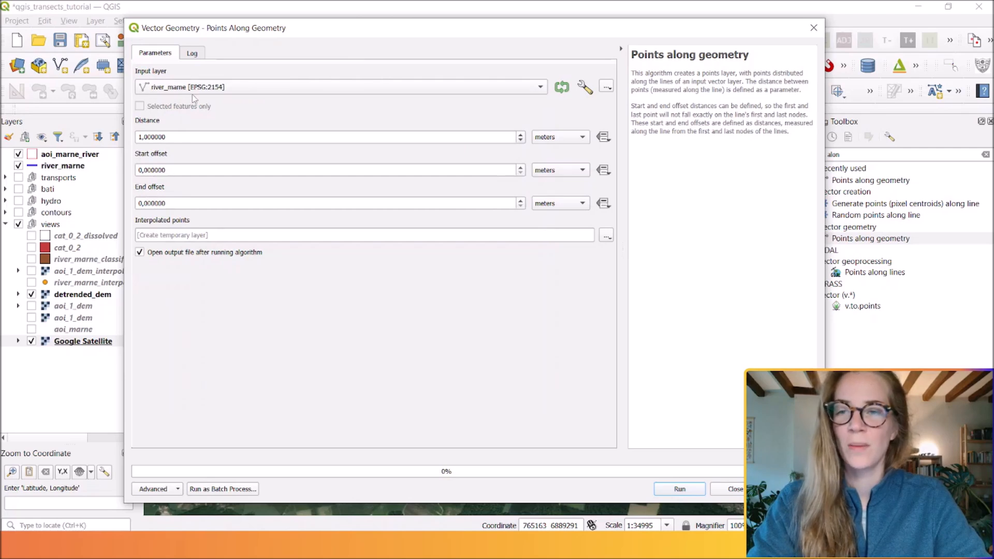
pyautogui.click(327, 137)
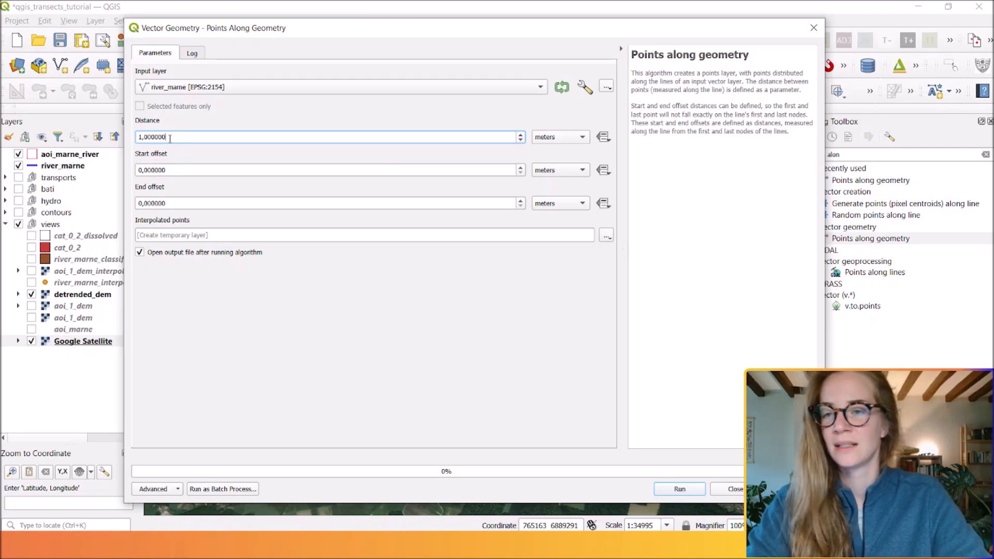
pyautogui.write('300')
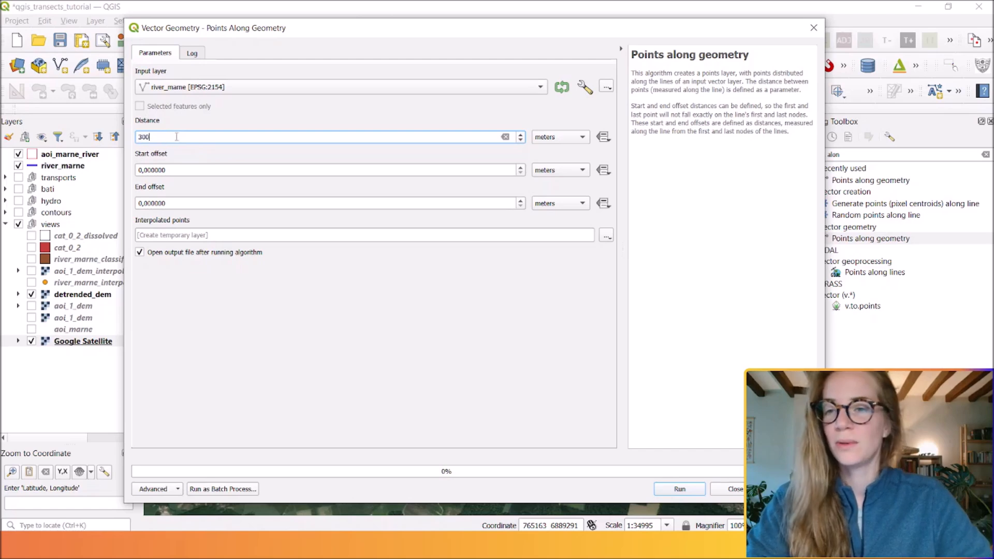
pyautogui.click(327, 137)
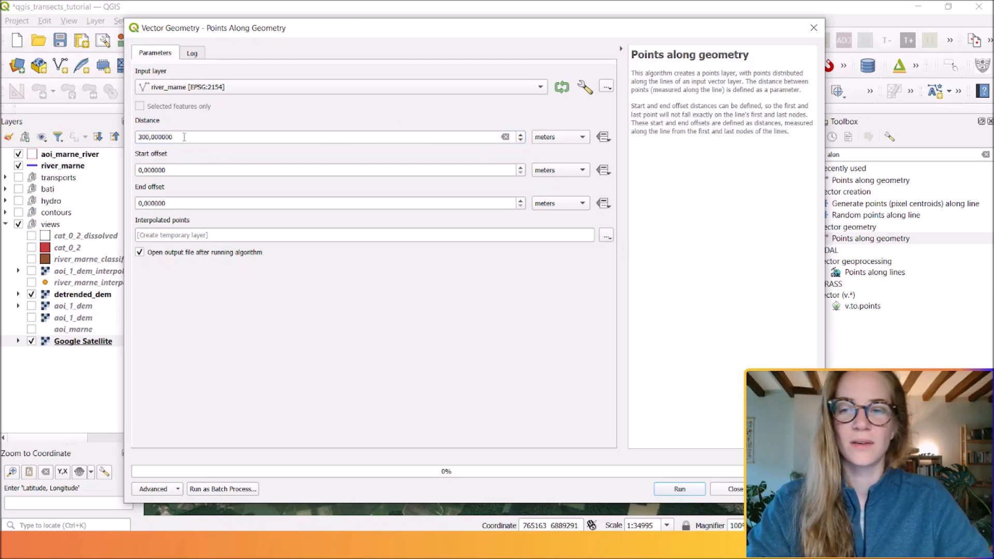
pyautogui.click(560, 136)
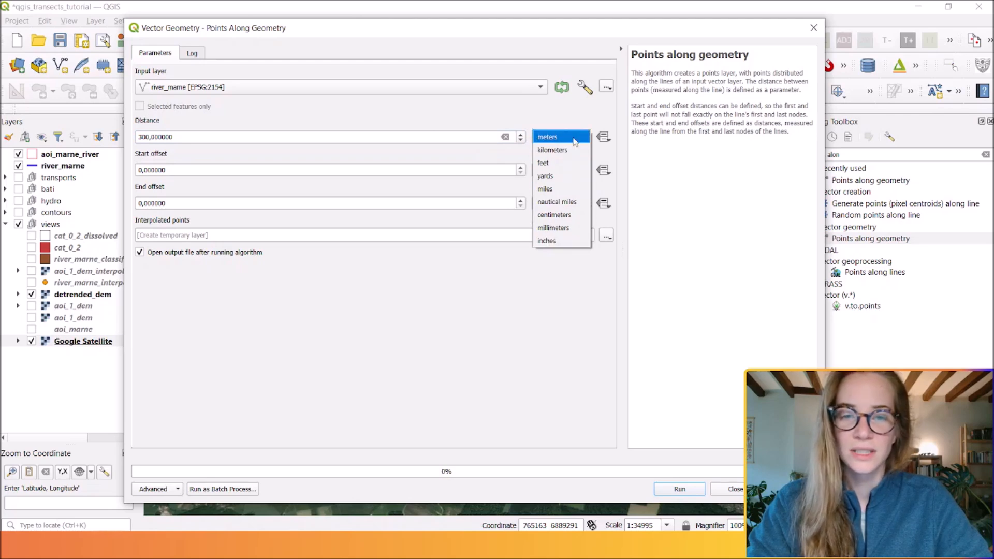
pyautogui.click(547, 136)
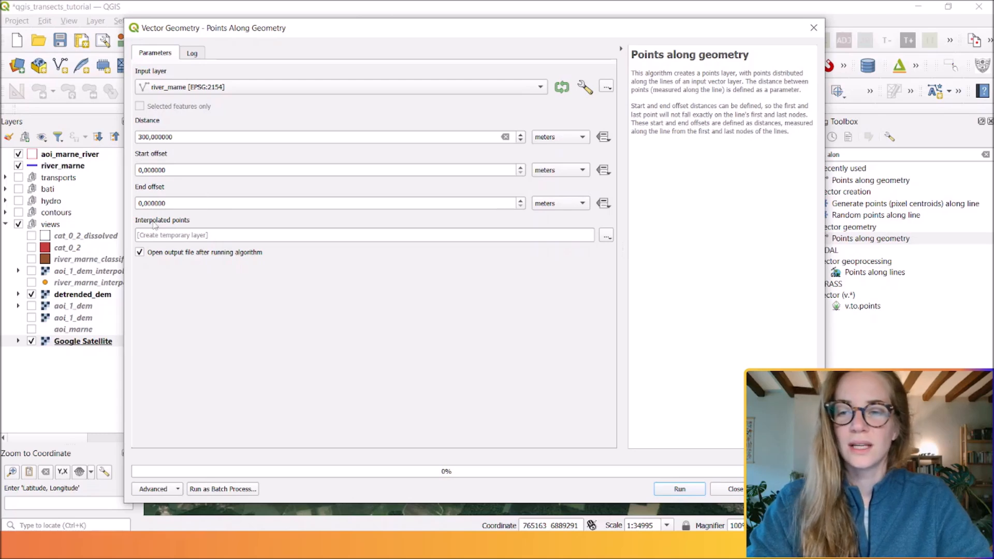
pyautogui.moveTo(606, 240)
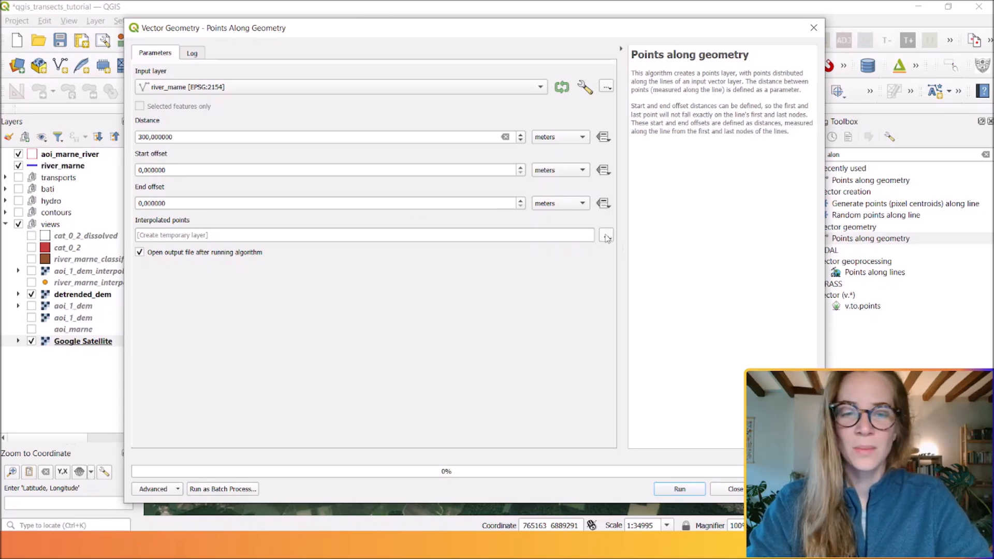
pyautogui.click(606, 235)
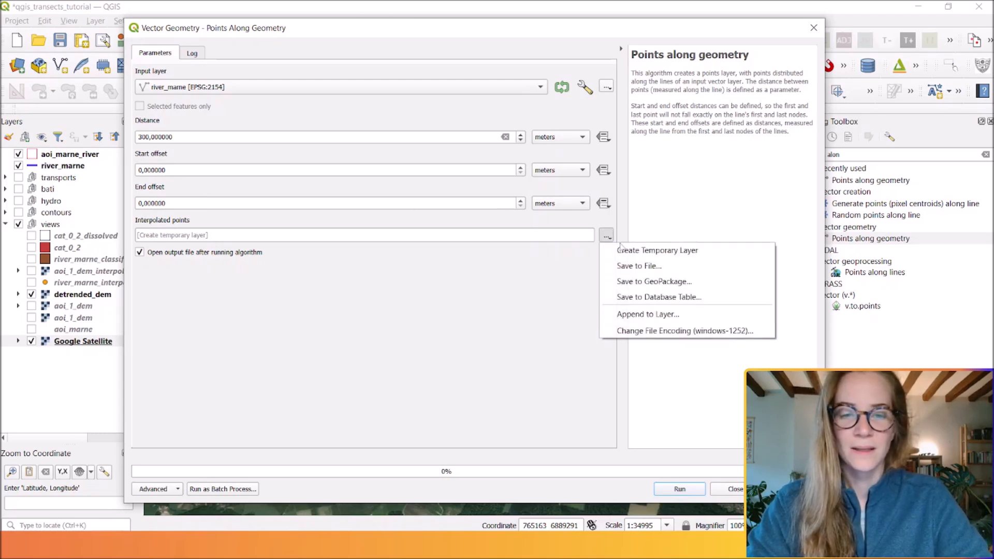
pyautogui.moveTo(638, 265)
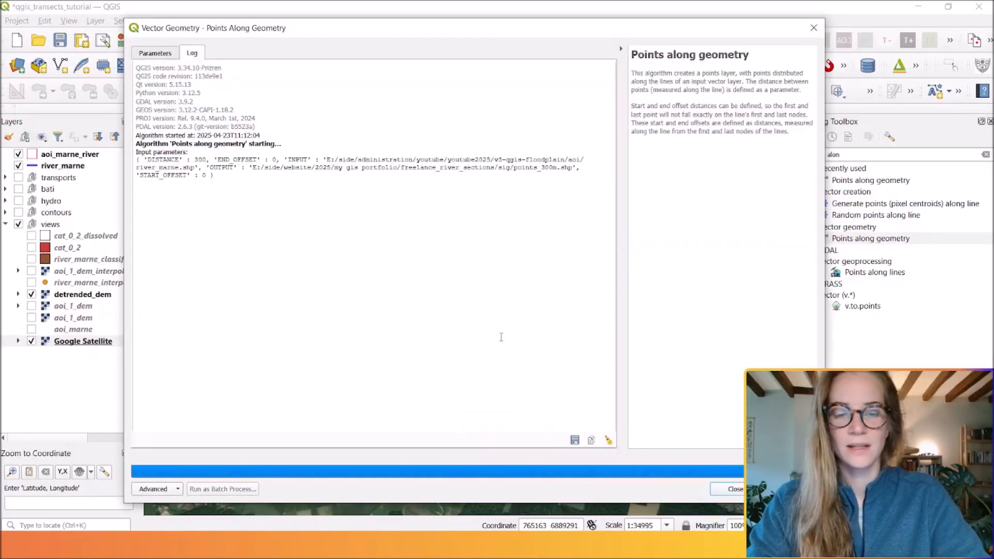
pyautogui.click(734, 489)
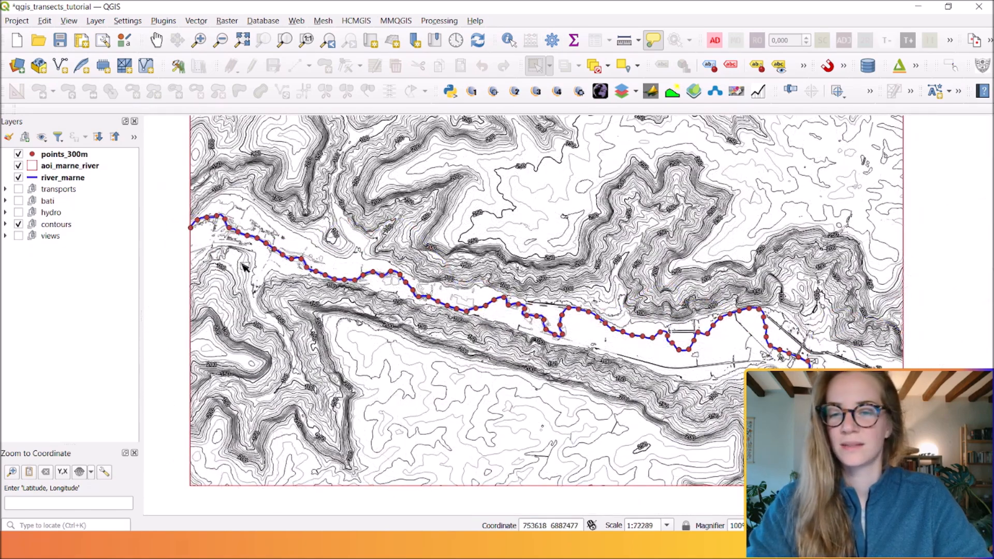
# Step: Scroll the points_300m attribute table to check the 96 angle values, then close it
pyautogui.rightClick(63, 154)
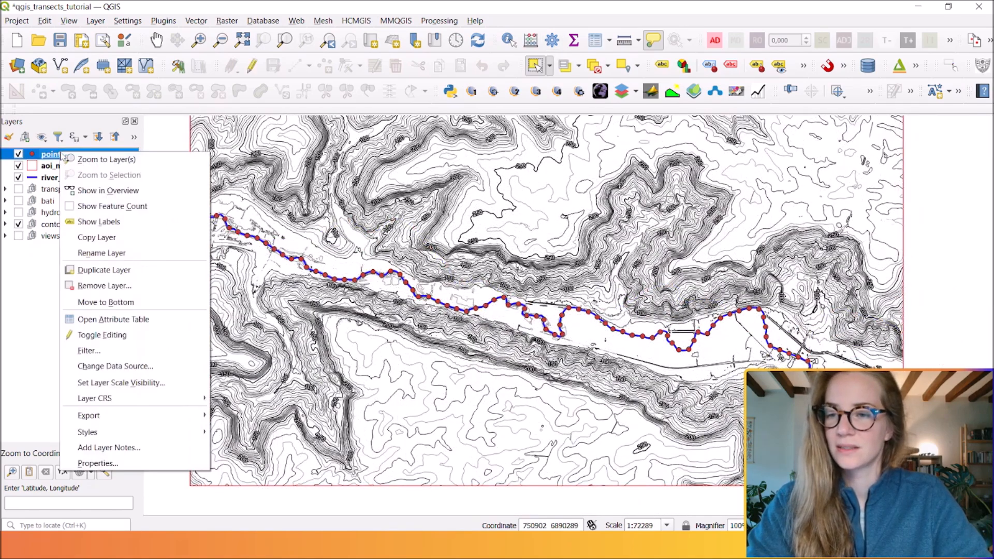
pyautogui.moveTo(113, 319)
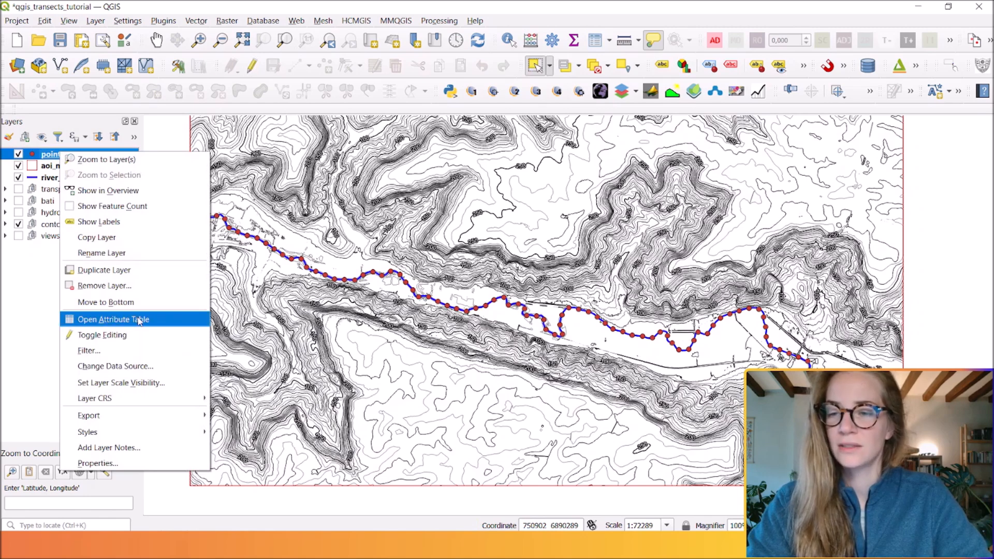
pyautogui.click(113, 318)
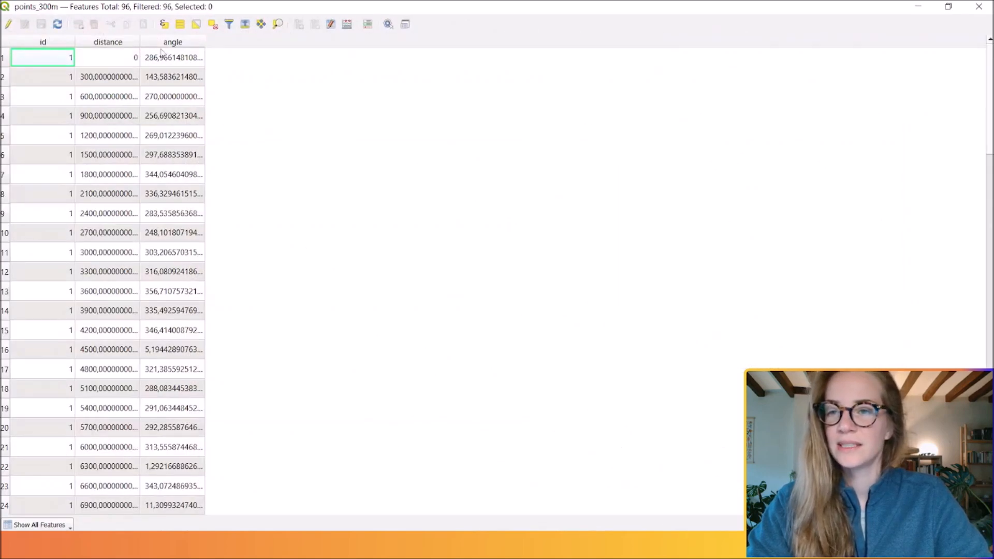
pyautogui.scroll(-3)
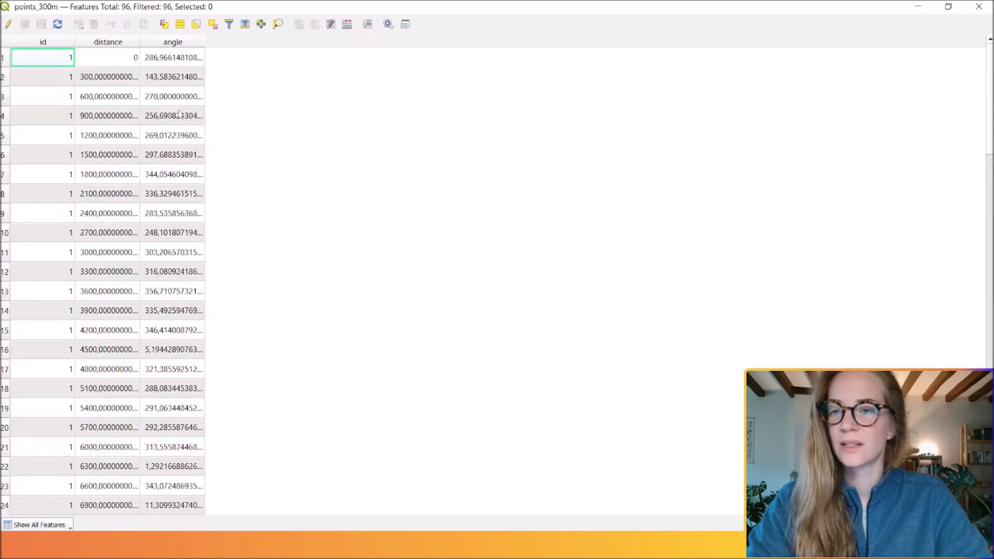
pyautogui.scroll(-3)
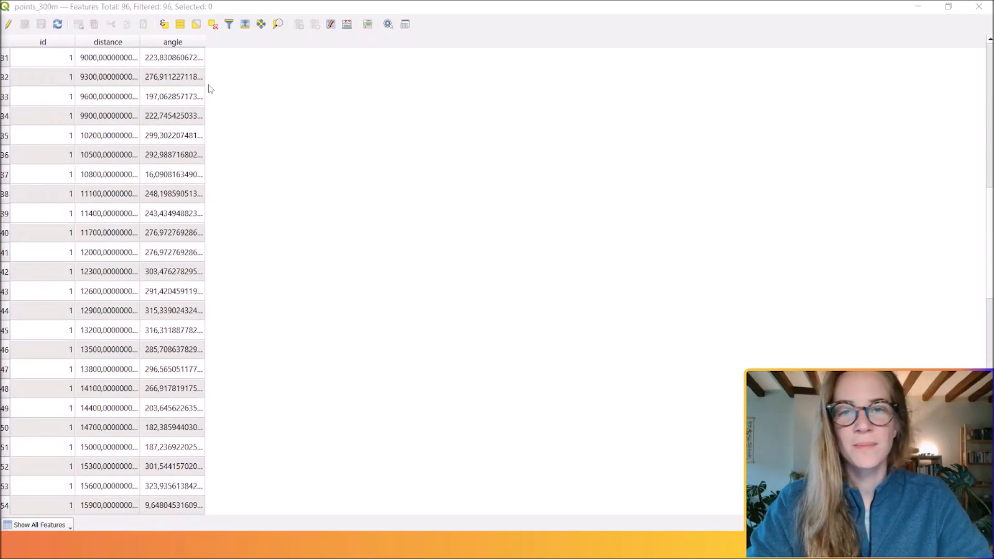
pyautogui.moveTo(197, 124)
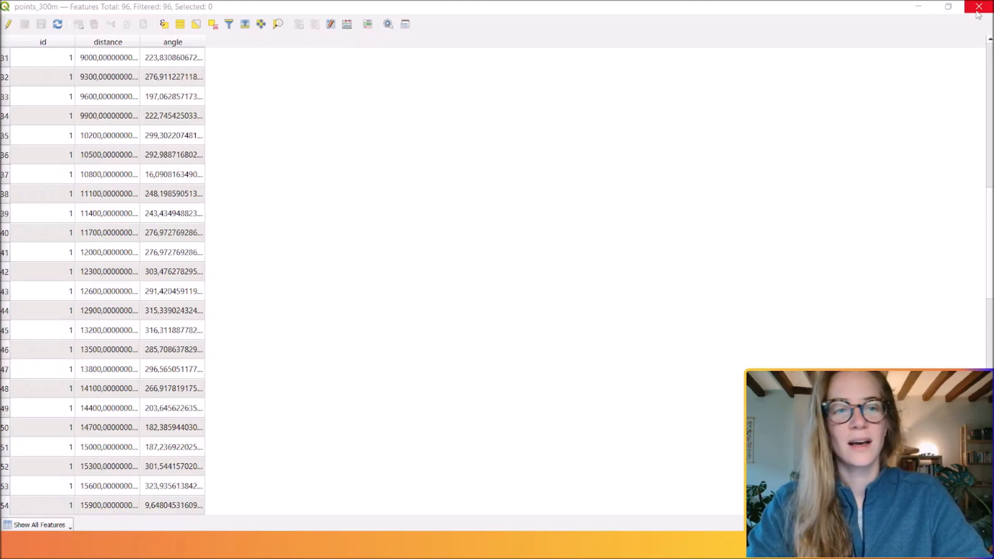
pyautogui.click(978, 7)
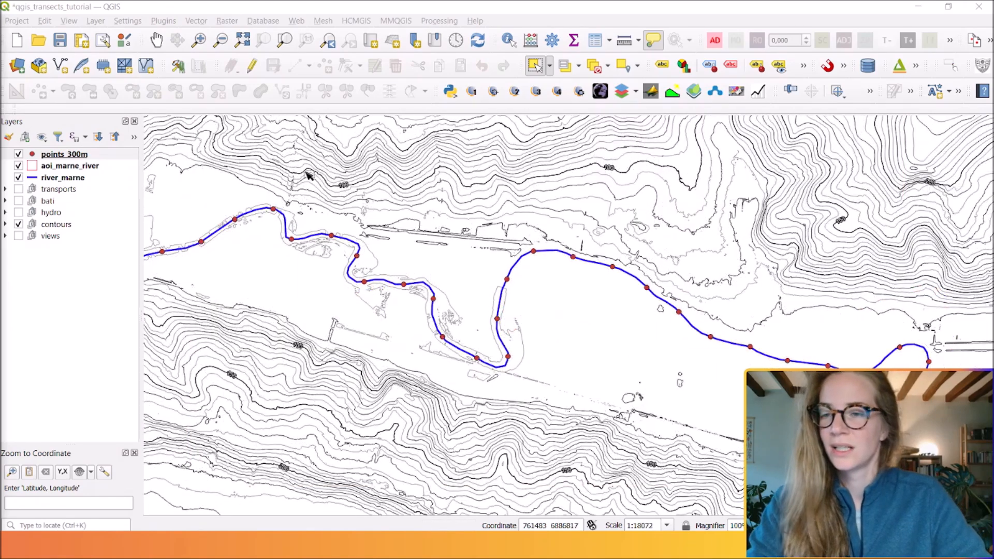
# Step: In points_300m layer properties, change the symbol layer type to Geometry Generator
pyautogui.rightClick(63, 155)
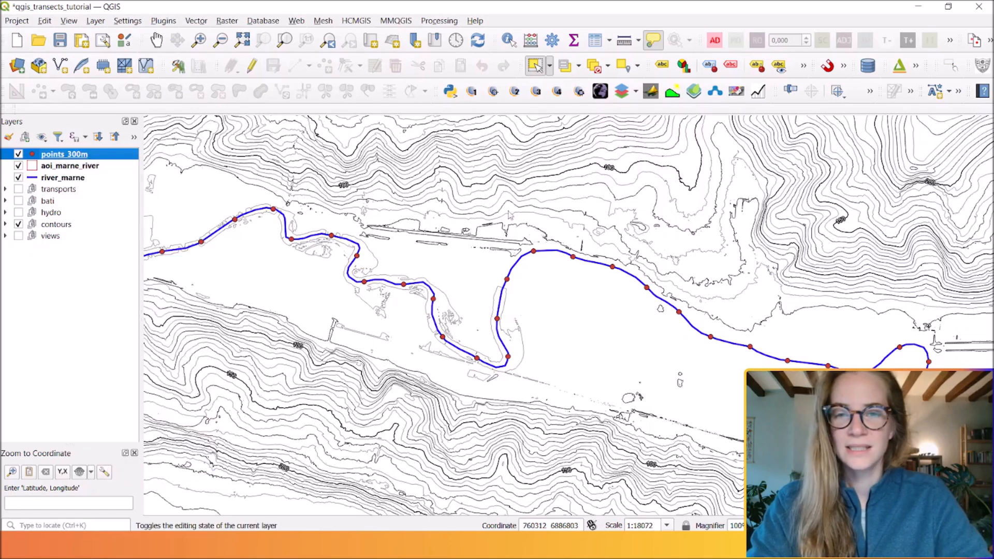
pyautogui.doubleClick(64, 153)
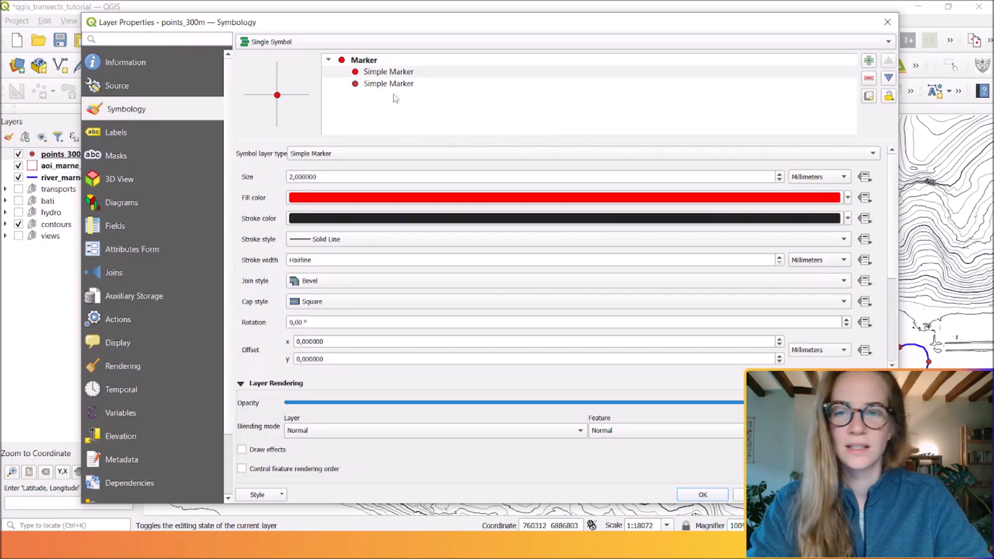
pyautogui.click(388, 70)
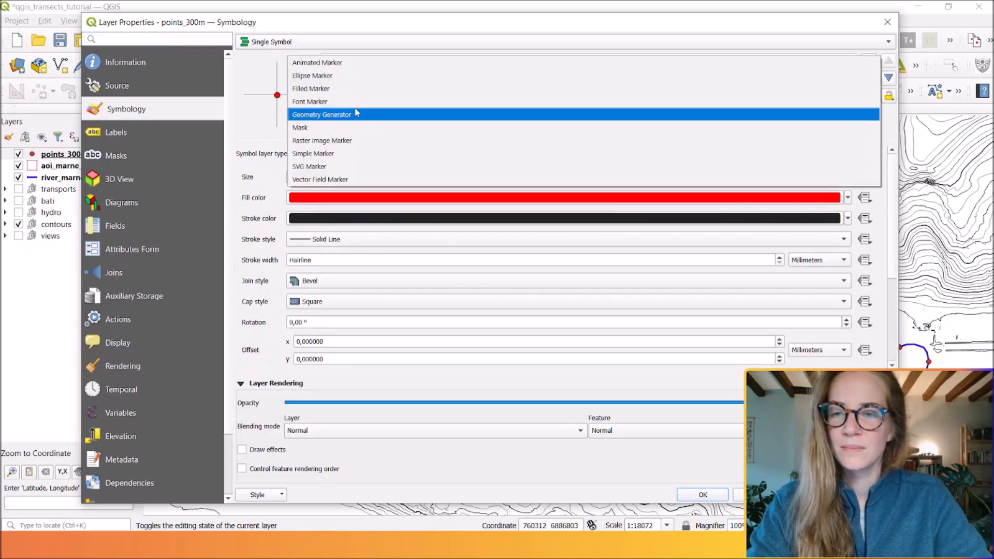
pyautogui.click(321, 114)
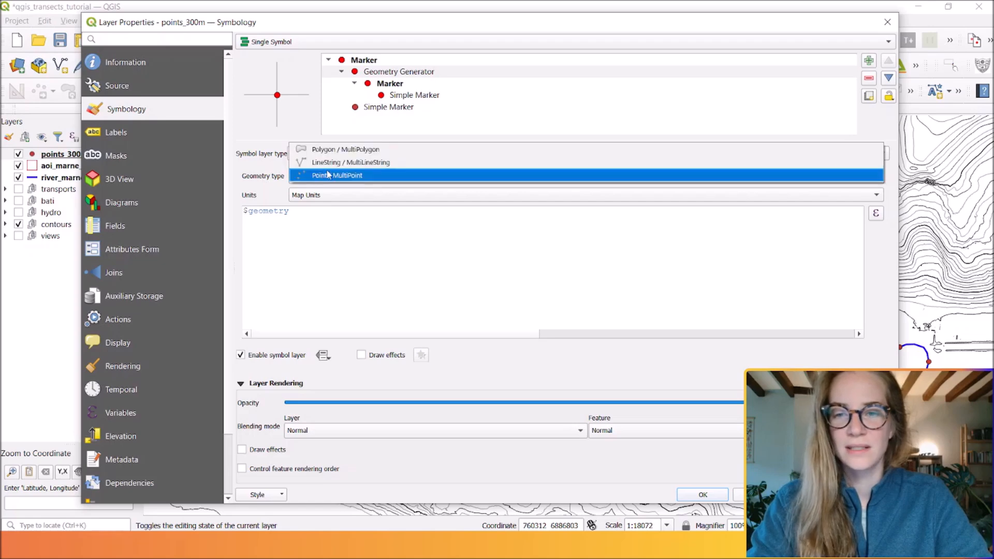
# Step: Make the generator draw LineStrings via make_line projecting 300 m at angle ±90, and apply
pyautogui.click(351, 162)
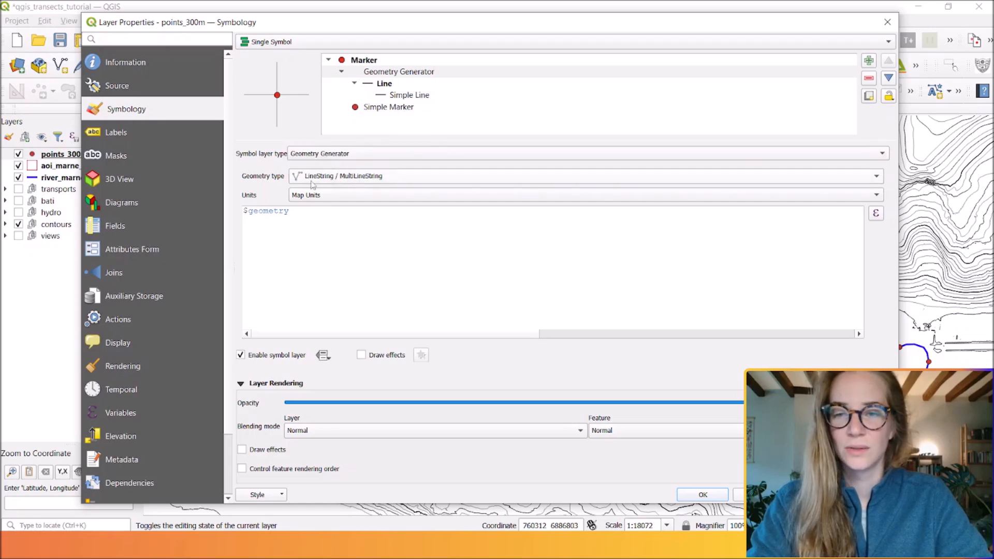
pyautogui.click(289, 211)
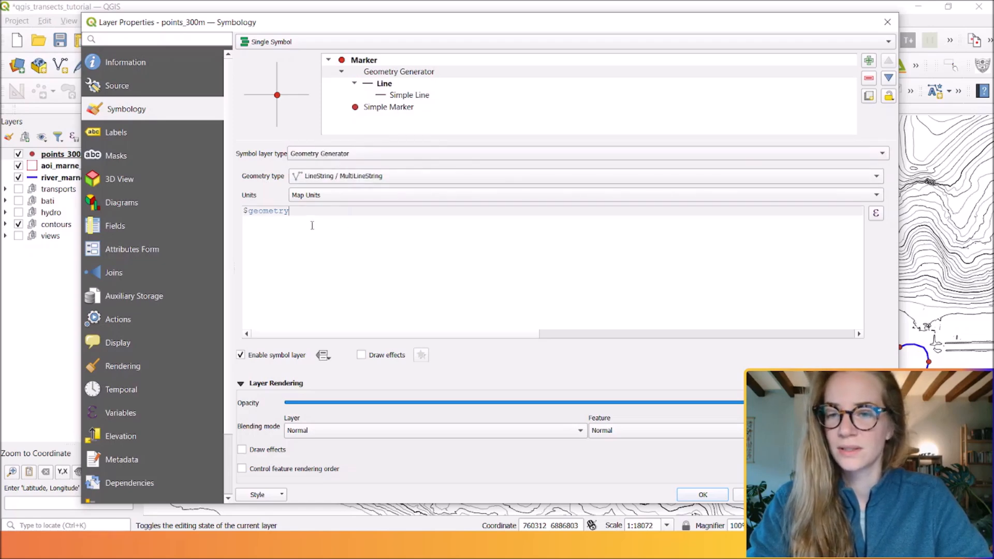
pyautogui.doubleClick(265, 211)
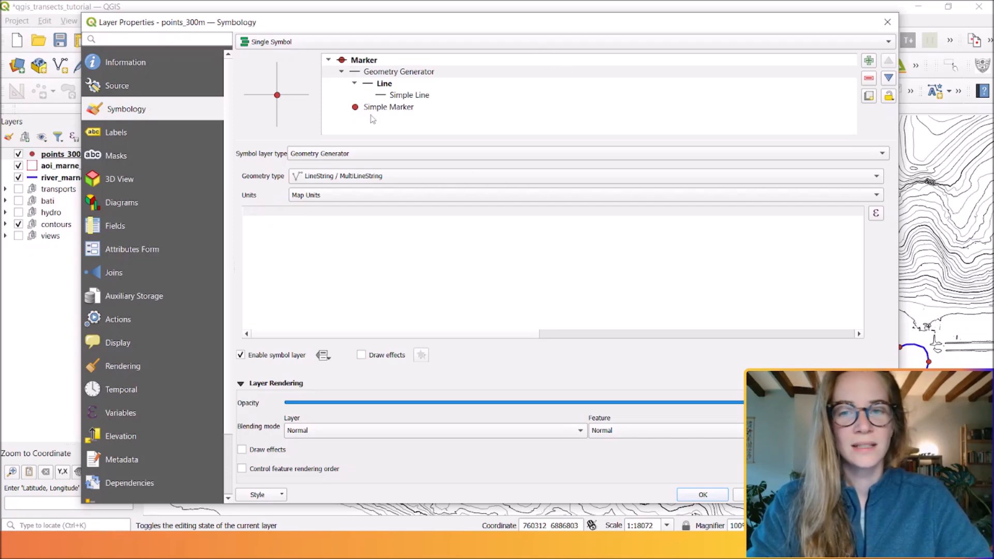
pyautogui.click(269, 212)
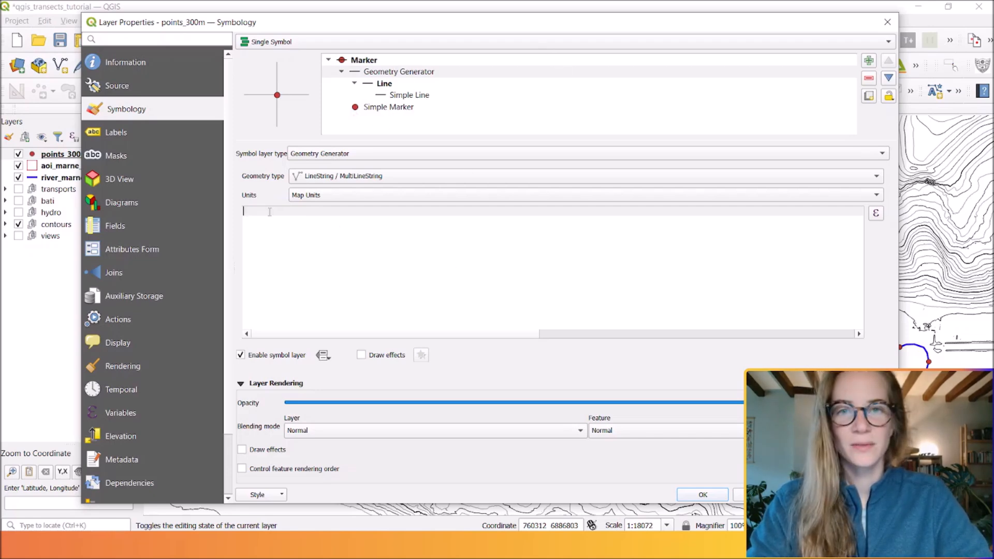
pyautogui.write('make_line(project($geometry, 300, radians("angle" + 90)), project($geometry, 300, radians("angle" - 90)))')
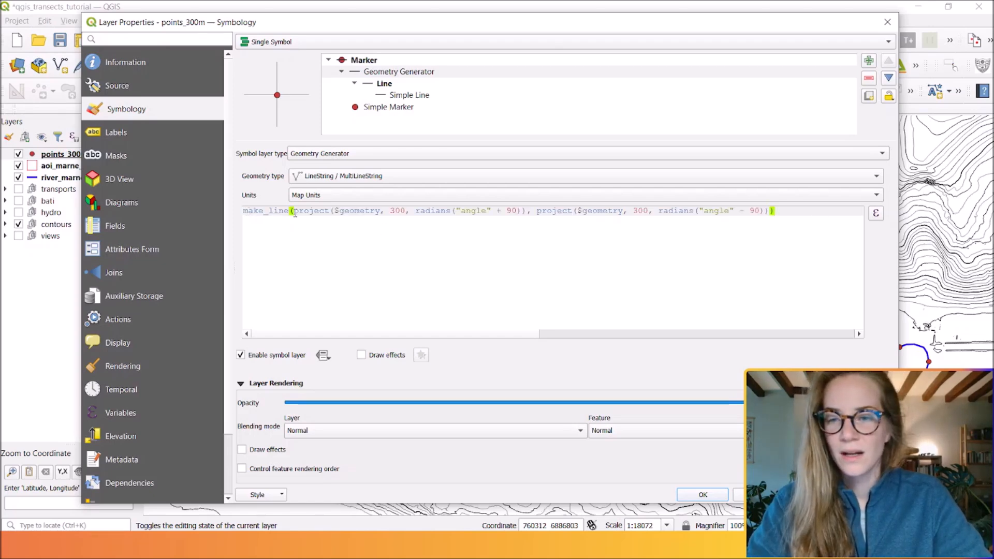
pyautogui.doubleClick(311, 211)
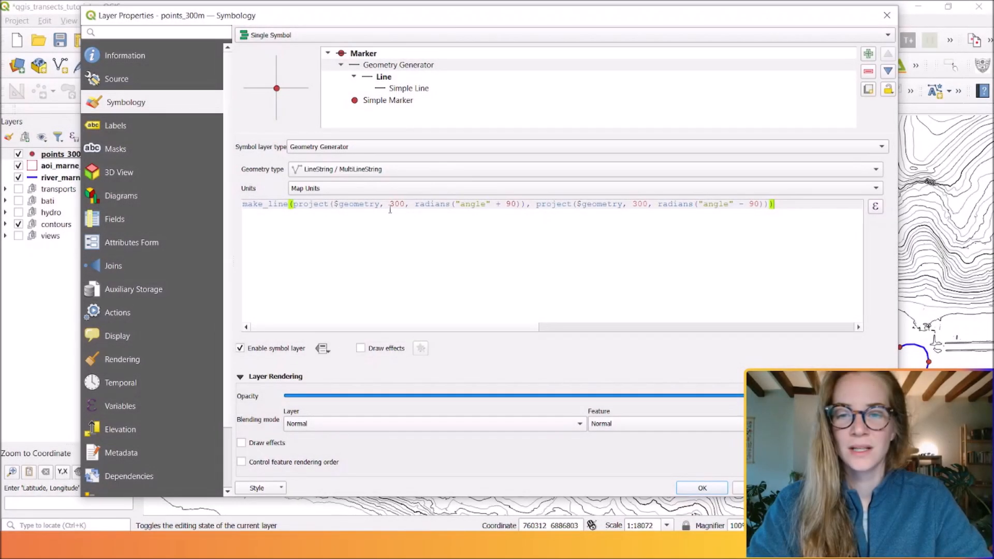
pyautogui.doubleClick(397, 203)
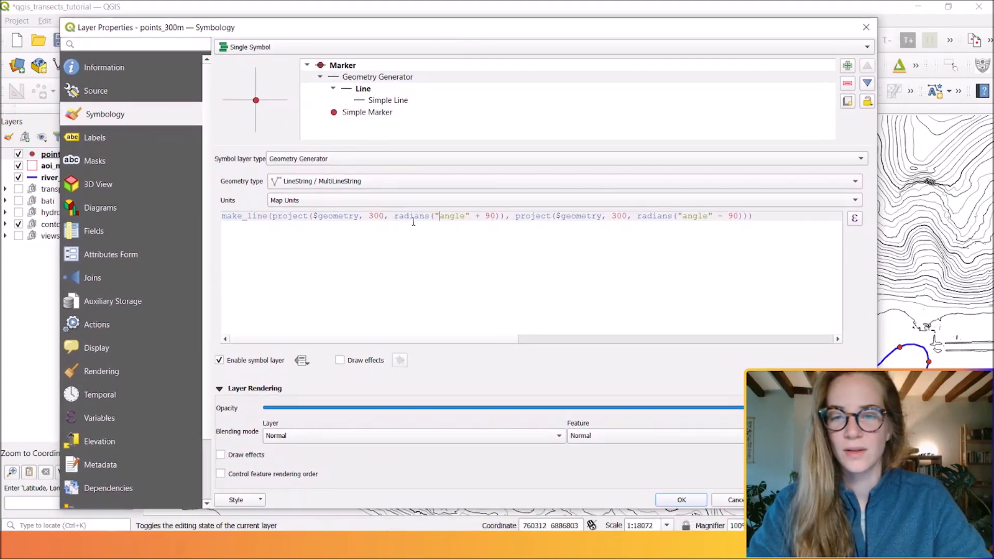
pyautogui.doubleClick(375, 216)
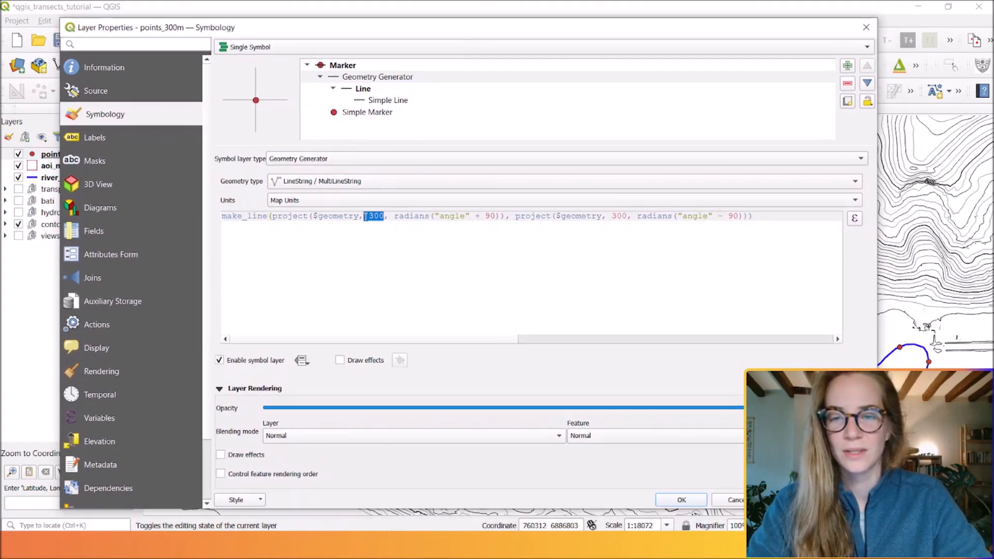
pyautogui.click(680, 500)
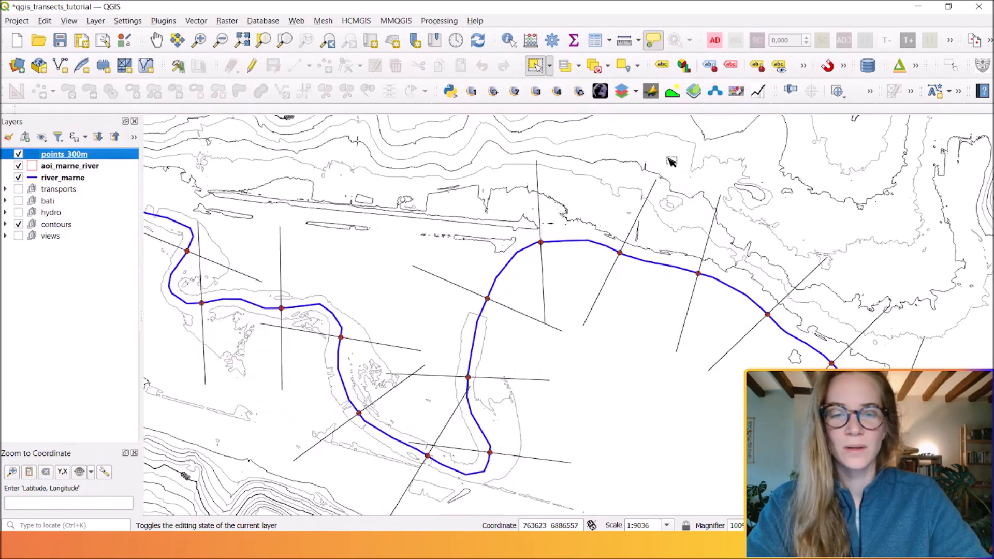
# Step: Zoom the map to review the transect lines crossing the Marne at each point
pyautogui.scroll(-3)
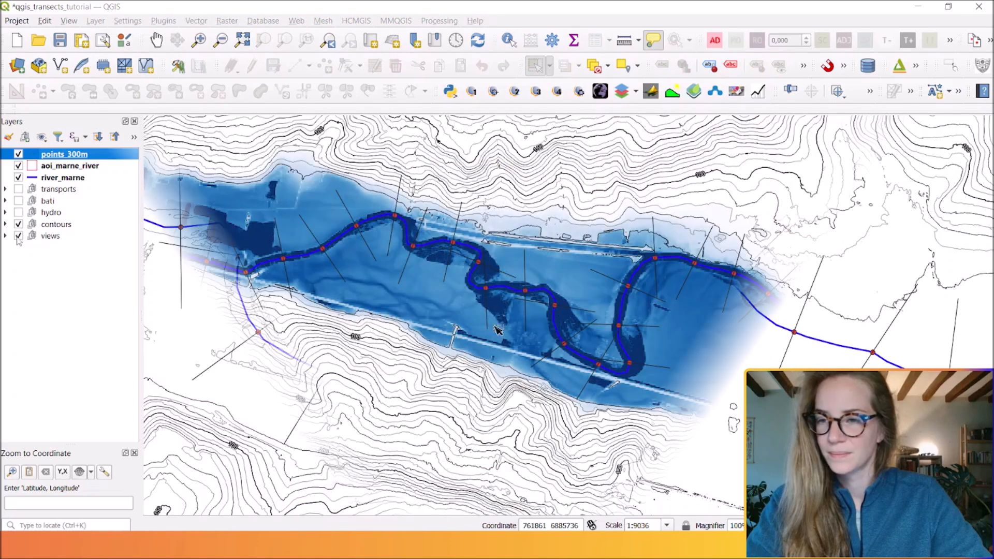
pyautogui.scroll(-3)
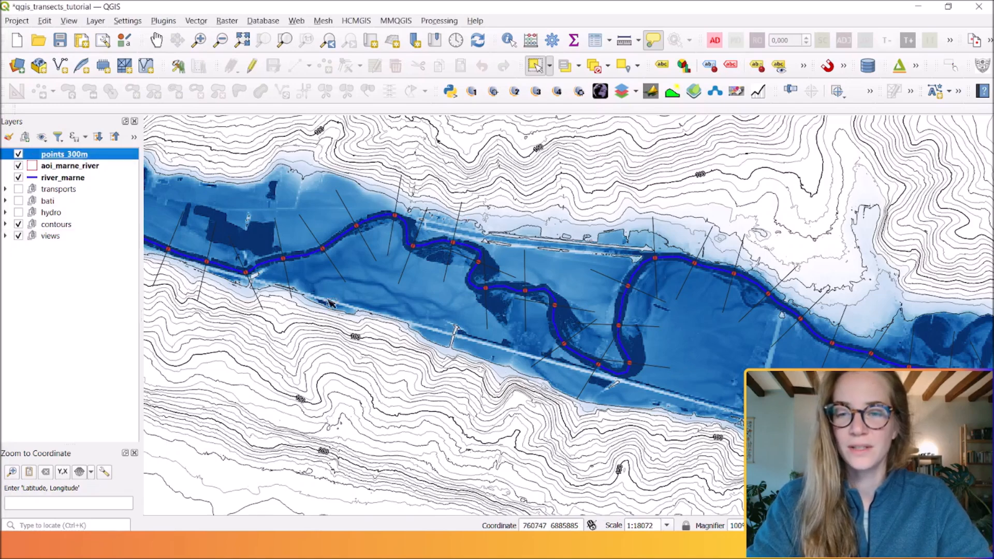
pyautogui.moveTo(412, 201)
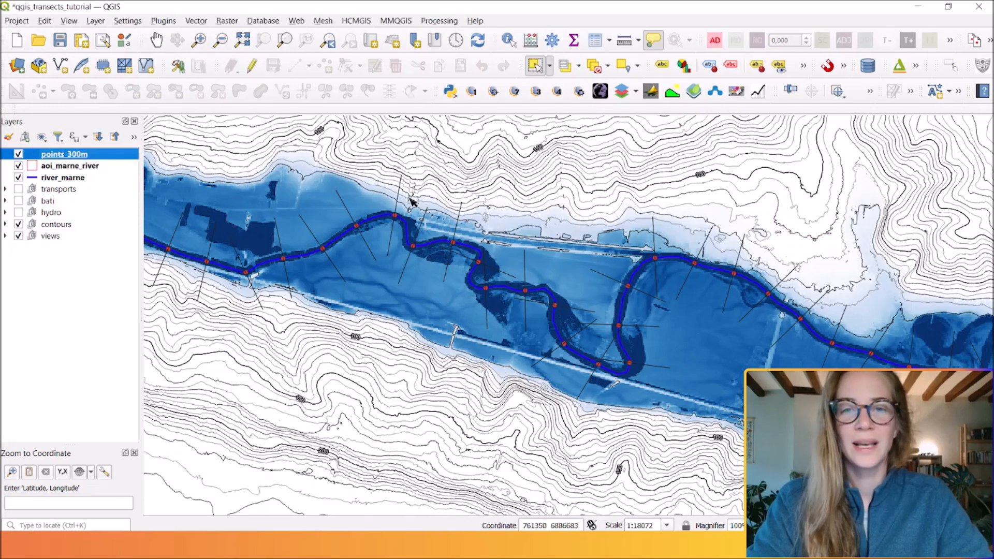
pyautogui.moveTo(403, 196)
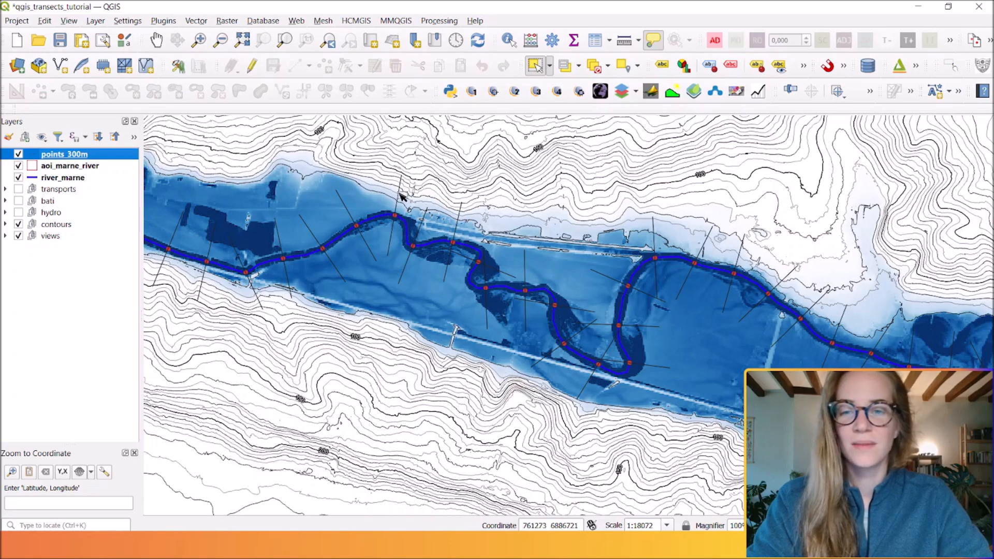
pyautogui.moveTo(513, 279)
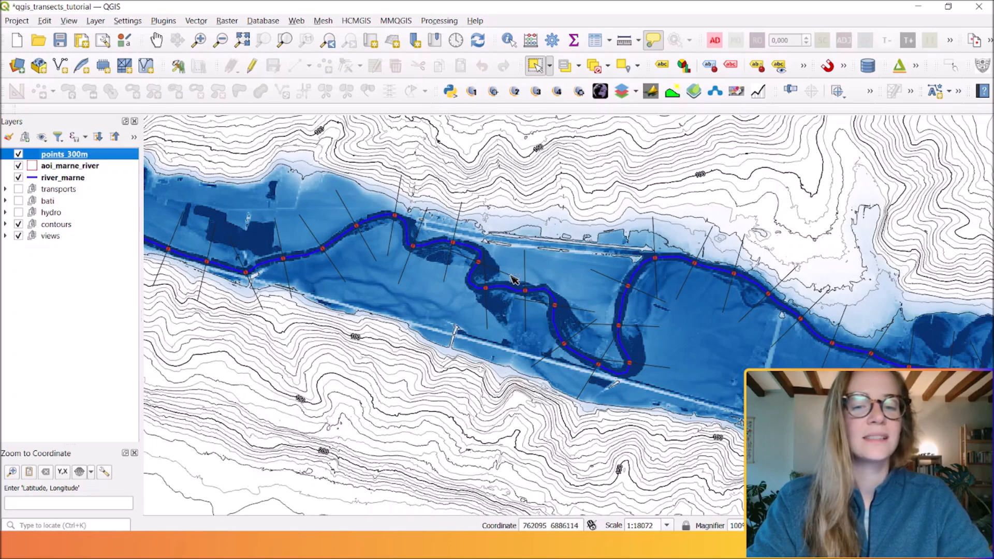
pyautogui.moveTo(409, 197)
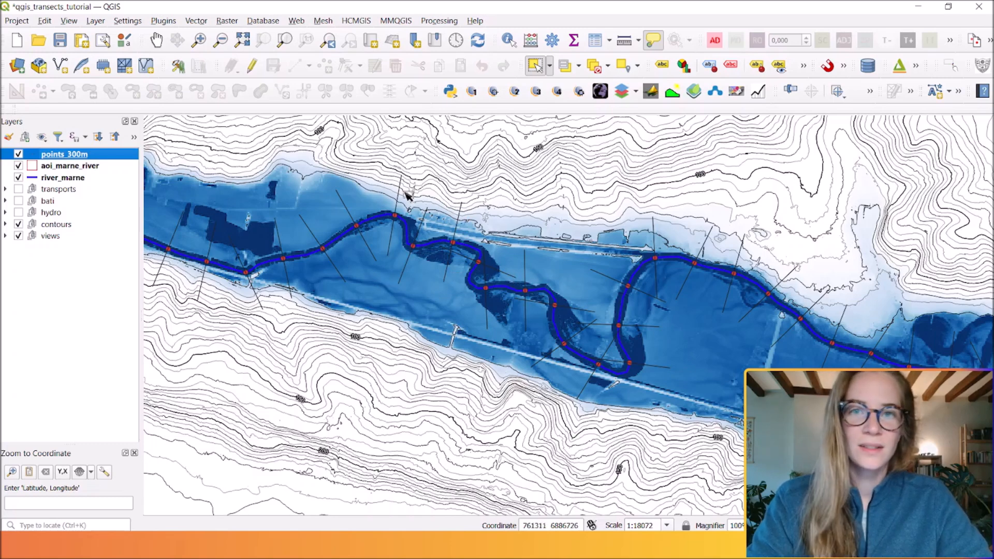
pyautogui.moveTo(424, 222)
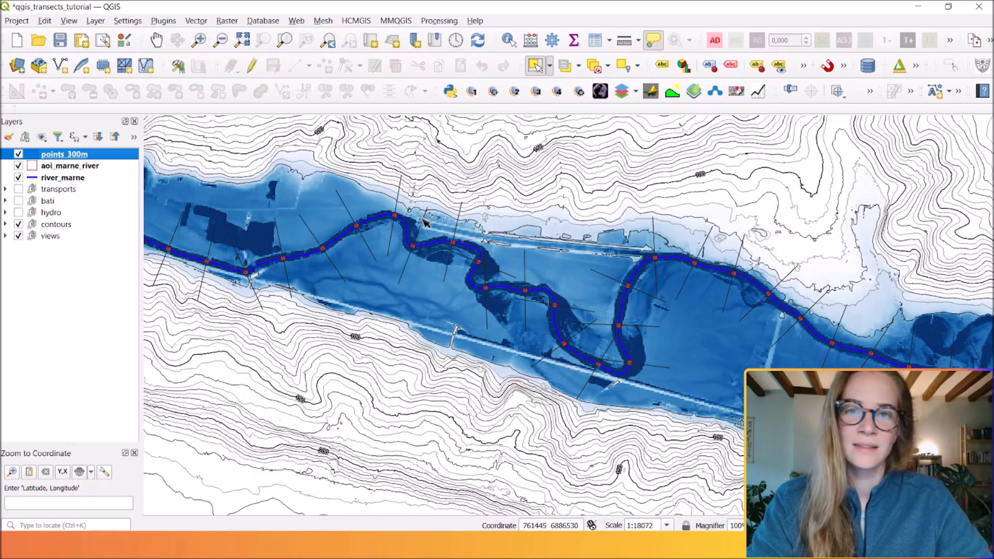
pyautogui.moveTo(415, 184)
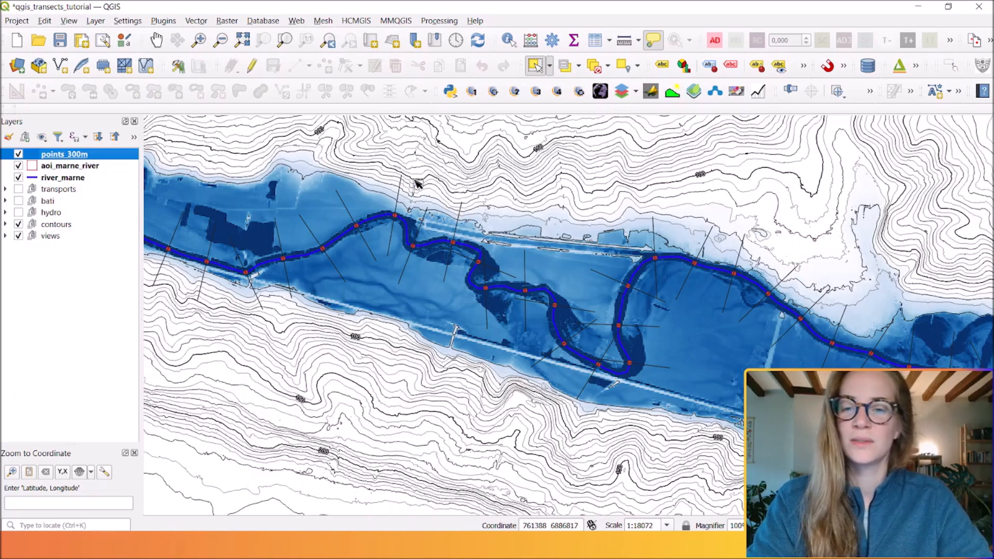
# Step: Search the Processing Toolbox for 'geometry by expression' and launch that algorithm
pyautogui.click(439, 20)
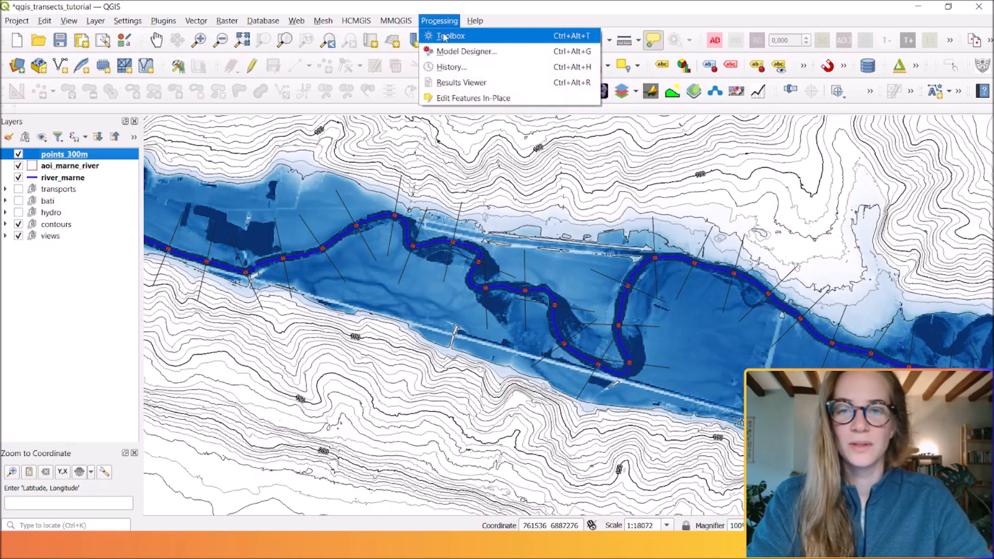
pyautogui.click(451, 36)
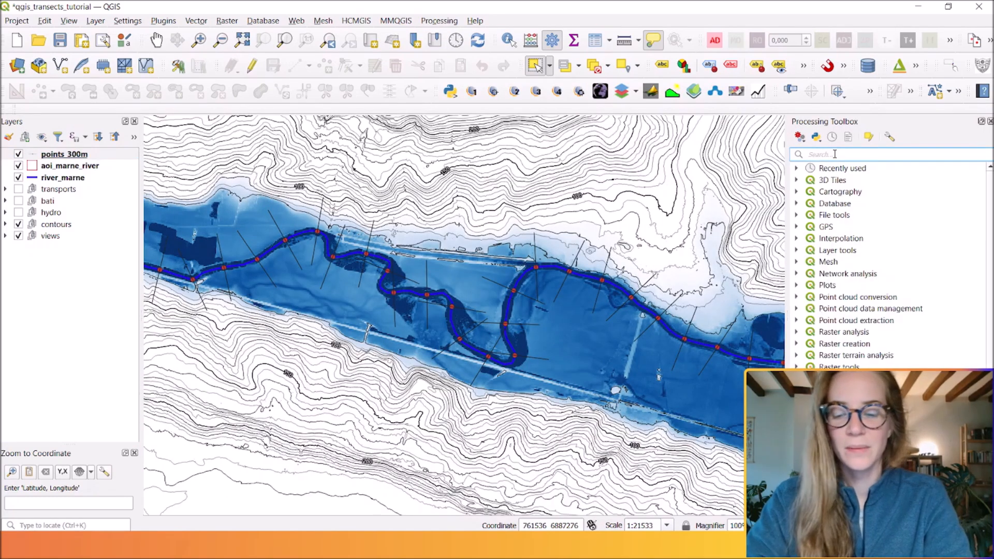
pyautogui.write('geometry b')
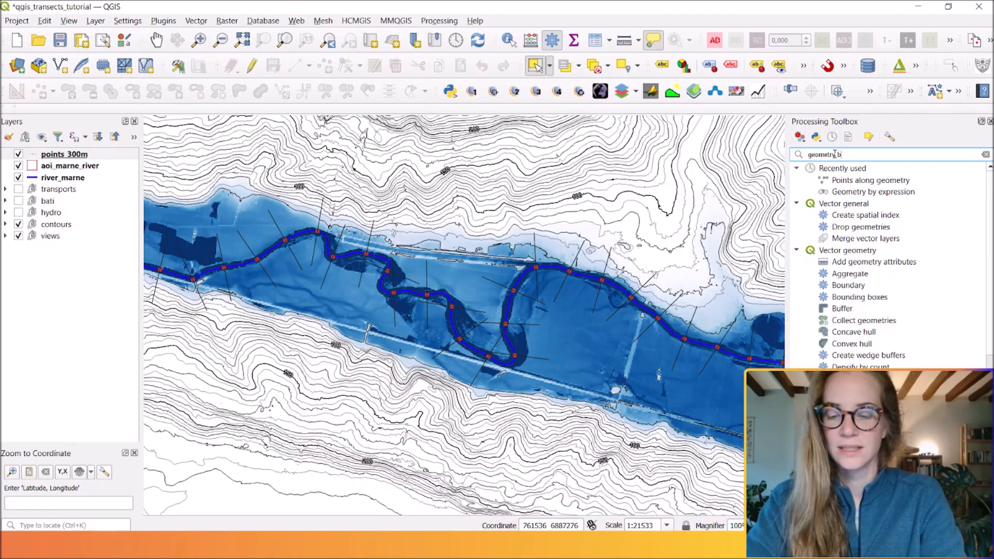
pyautogui.write('geometry by expression')
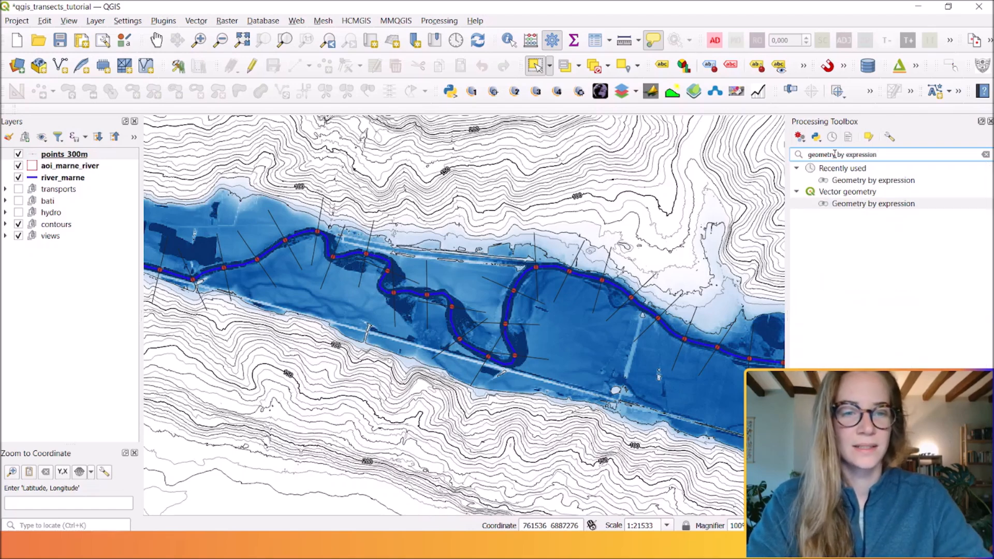
pyautogui.doubleClick(873, 204)
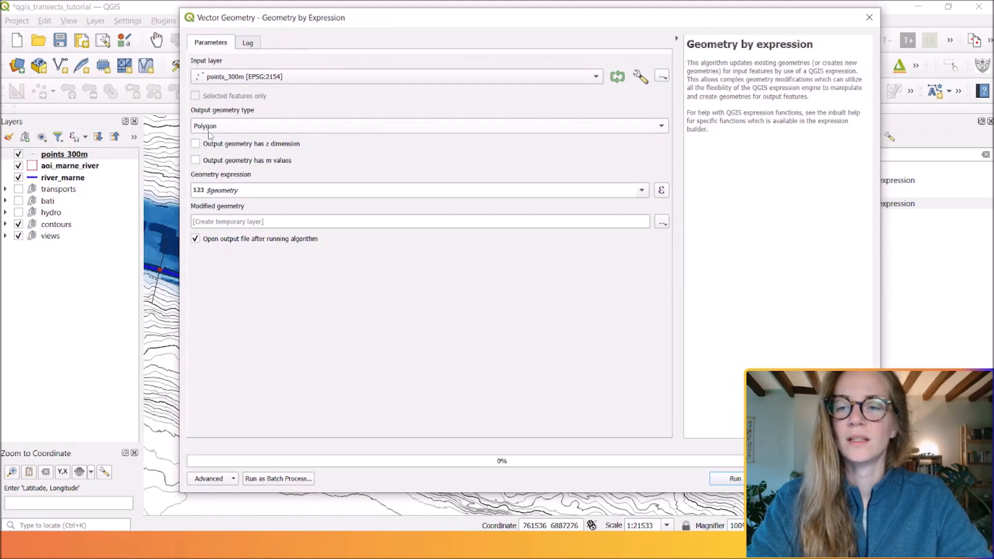
# Step: Set output geometry type to Line and view the transect expression in points_300m symbology
pyautogui.click(429, 125)
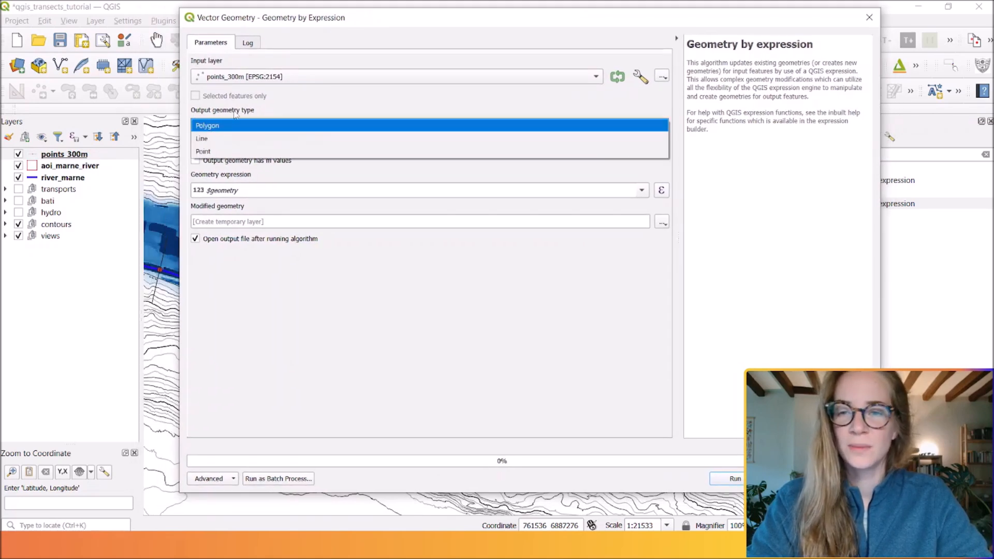
pyautogui.click(201, 138)
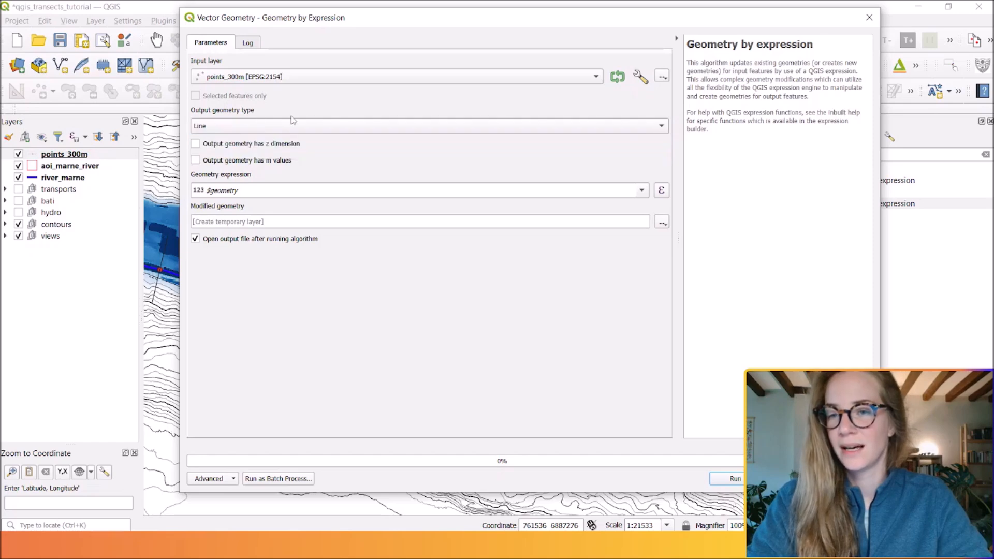
pyautogui.click(418, 189)
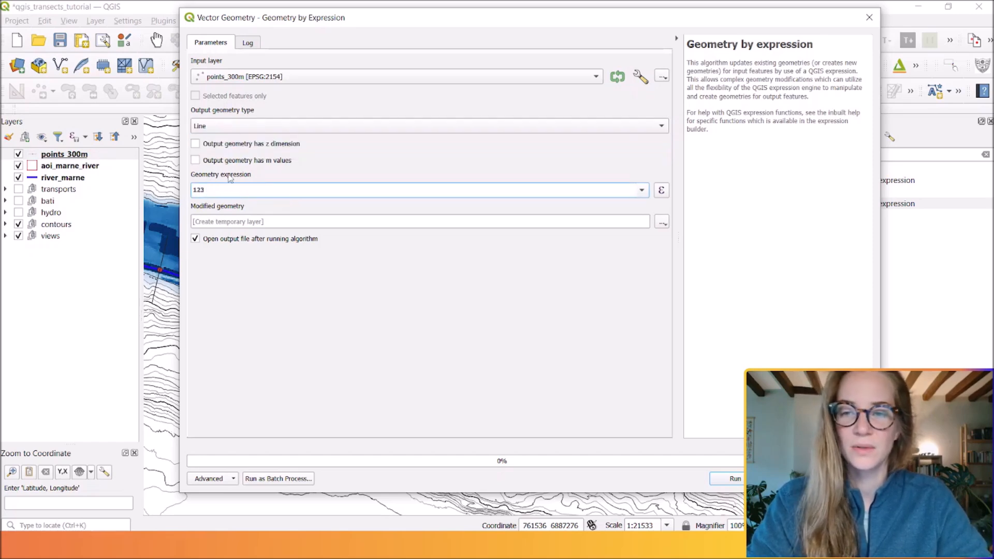
pyautogui.rightClick(64, 154)
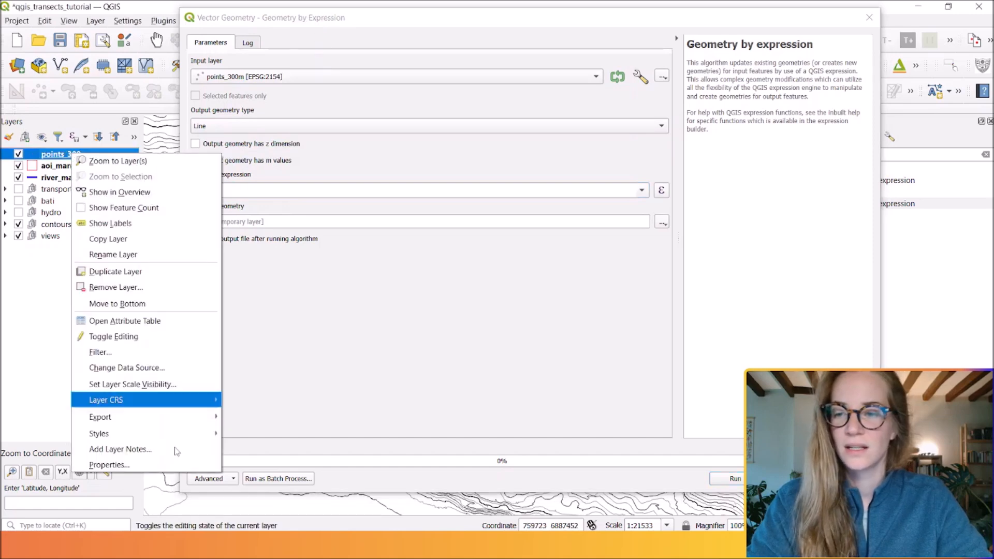
pyautogui.click(109, 464)
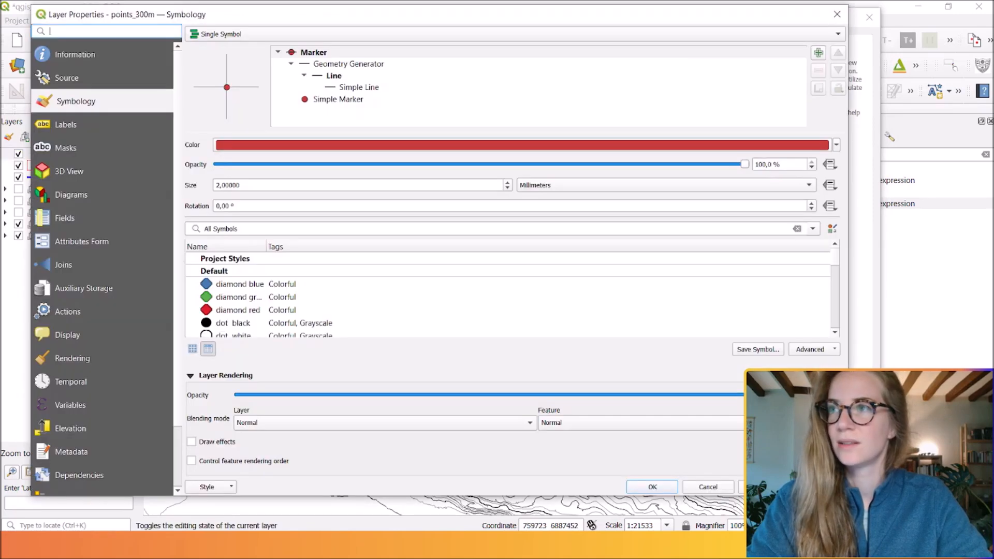
pyautogui.click(348, 64)
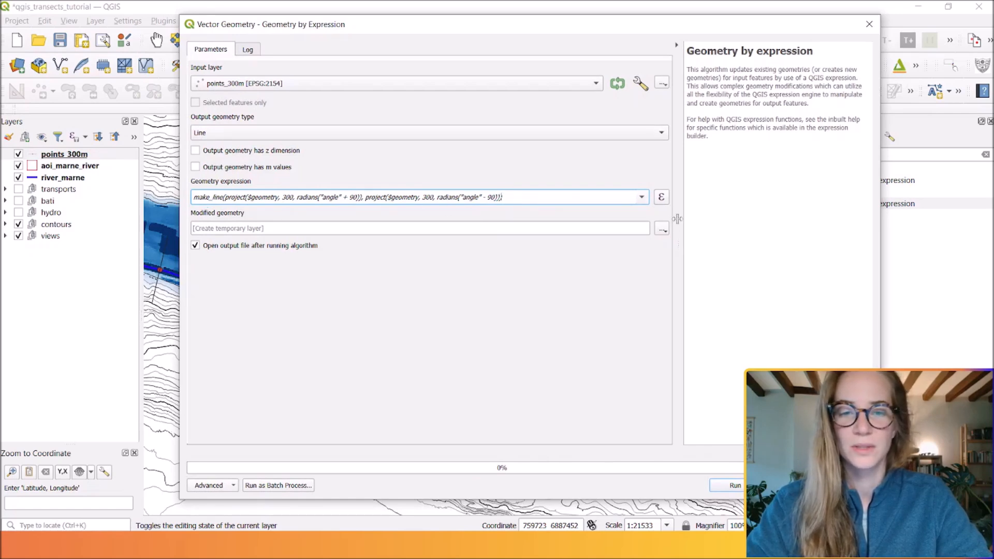
# Step: Save the Geometry by expression output as transects_300m.shp and run it
pyautogui.moveTo(356, 197); pyautogui.dragTo(502, 196)
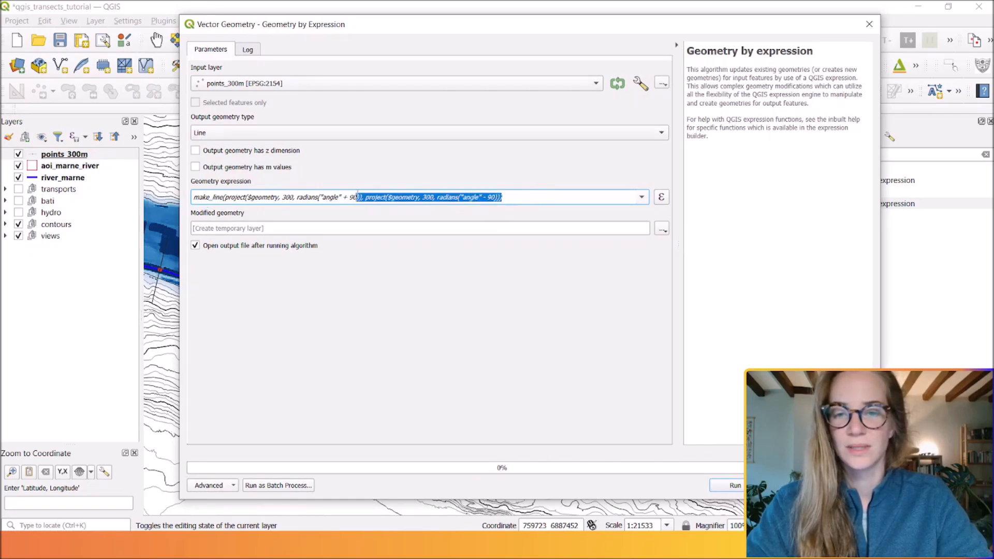
pyautogui.click(661, 229)
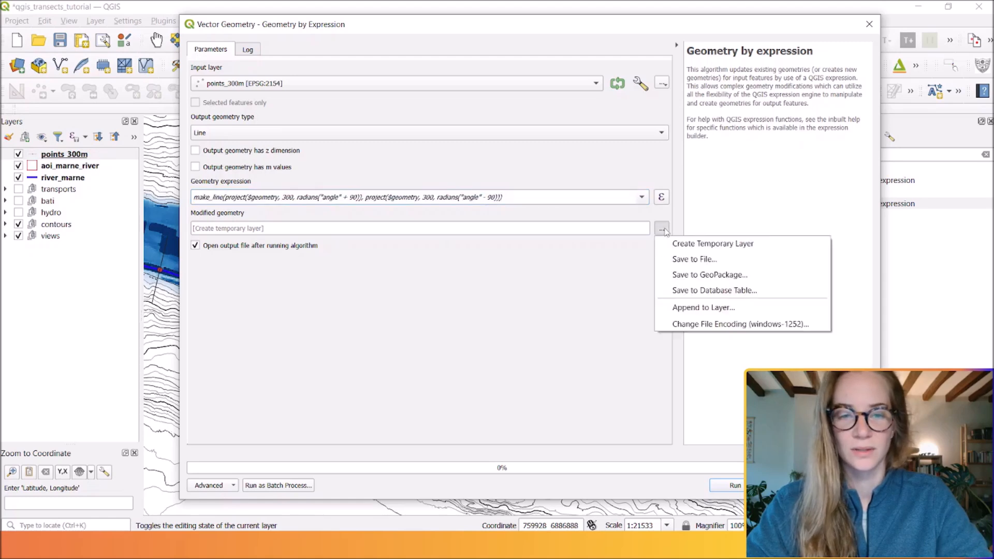
pyautogui.moveTo(694, 259)
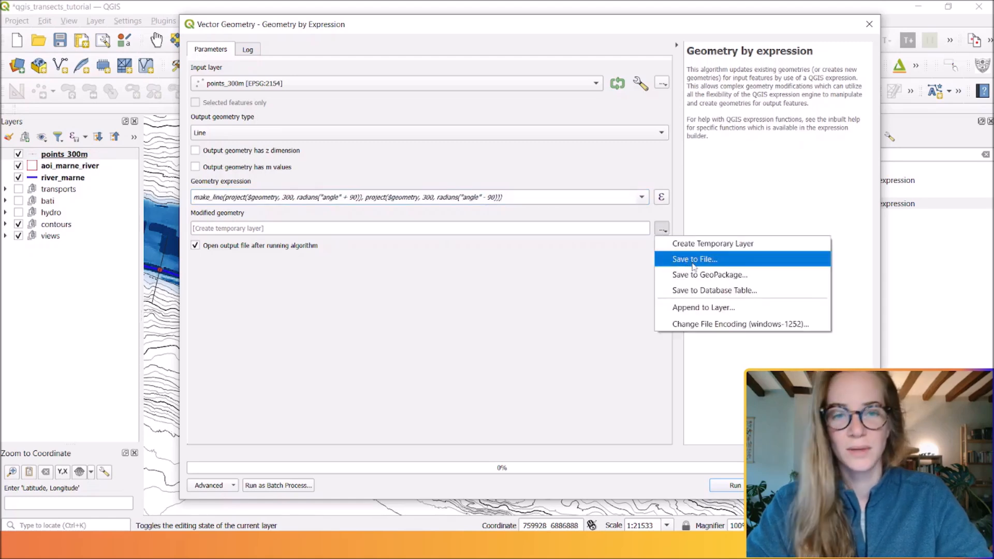
pyautogui.click(693, 259)
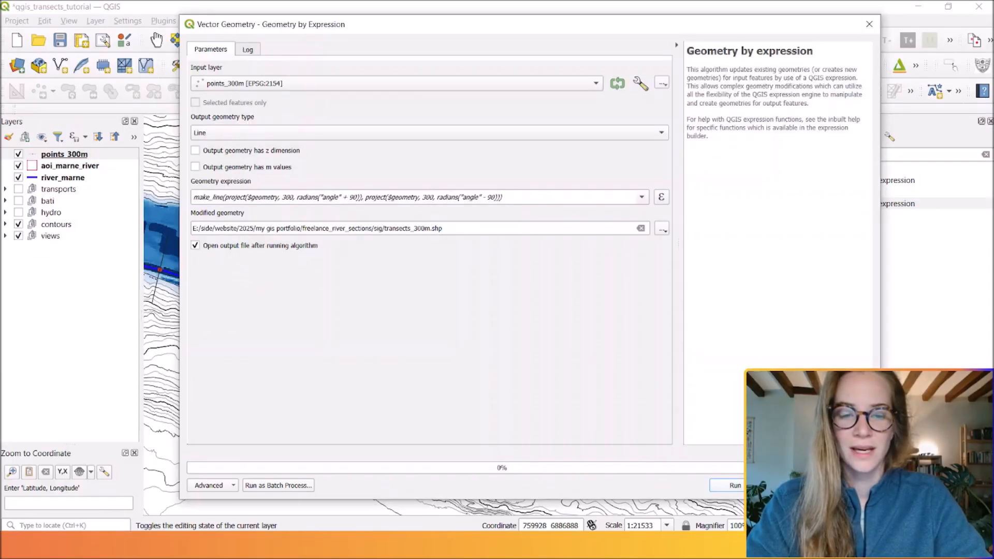
pyautogui.click(734, 485)
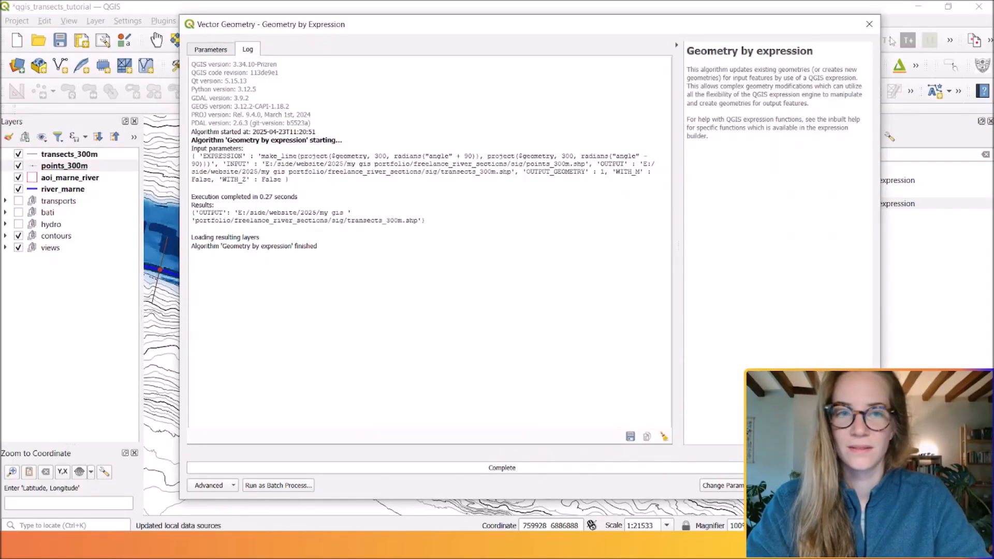
# Step: Close the algorithm window and hide the points_300m layer
pyautogui.click(867, 24)
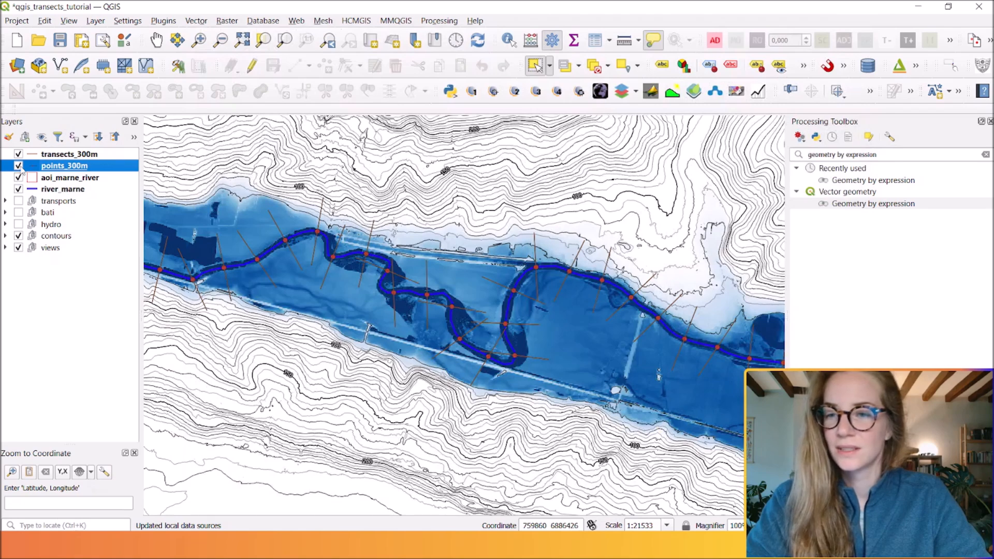
pyautogui.click(19, 166)
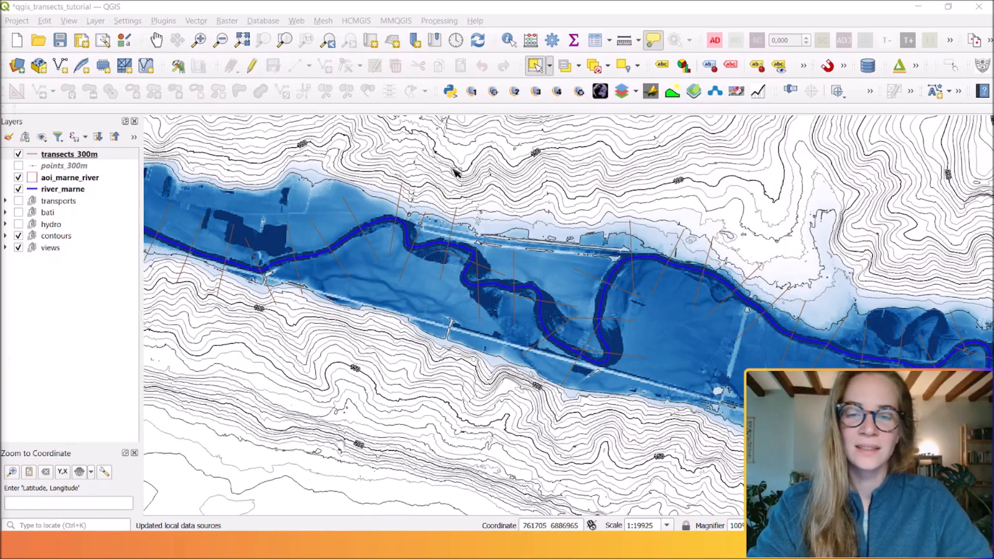
pyautogui.moveTo(434, 358)
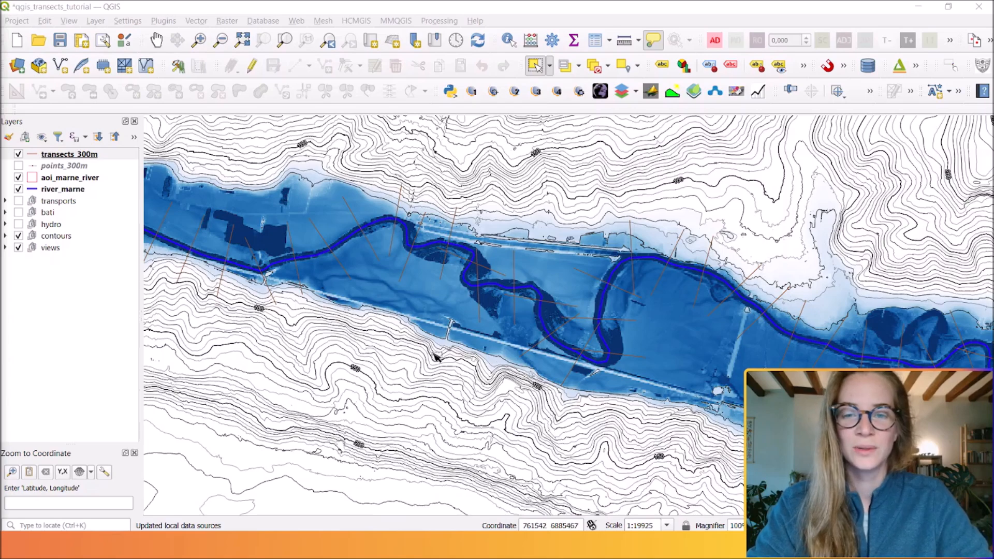